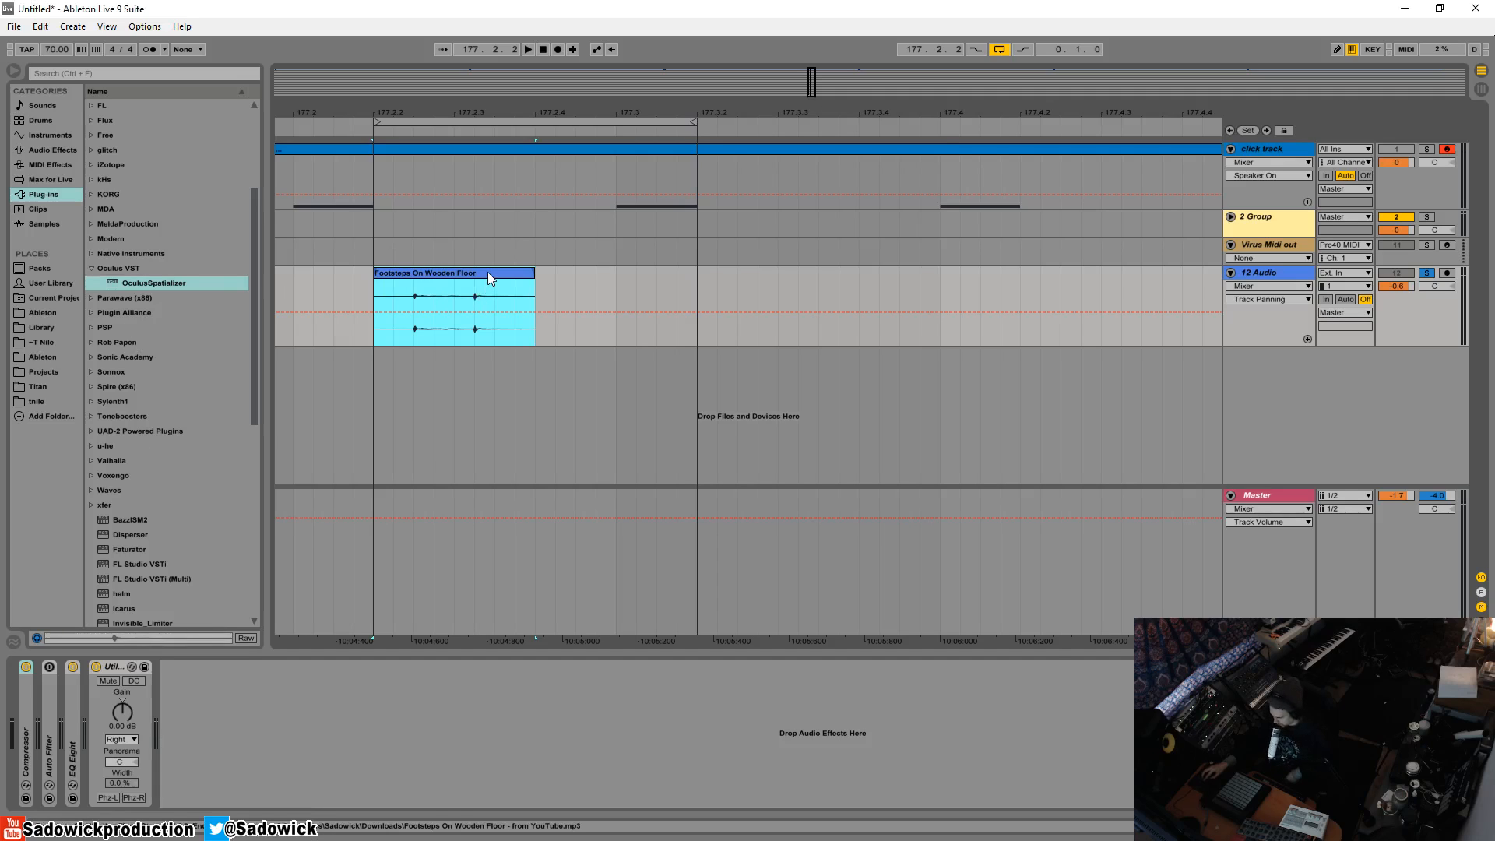
pyautogui.moveTo(508, 276)
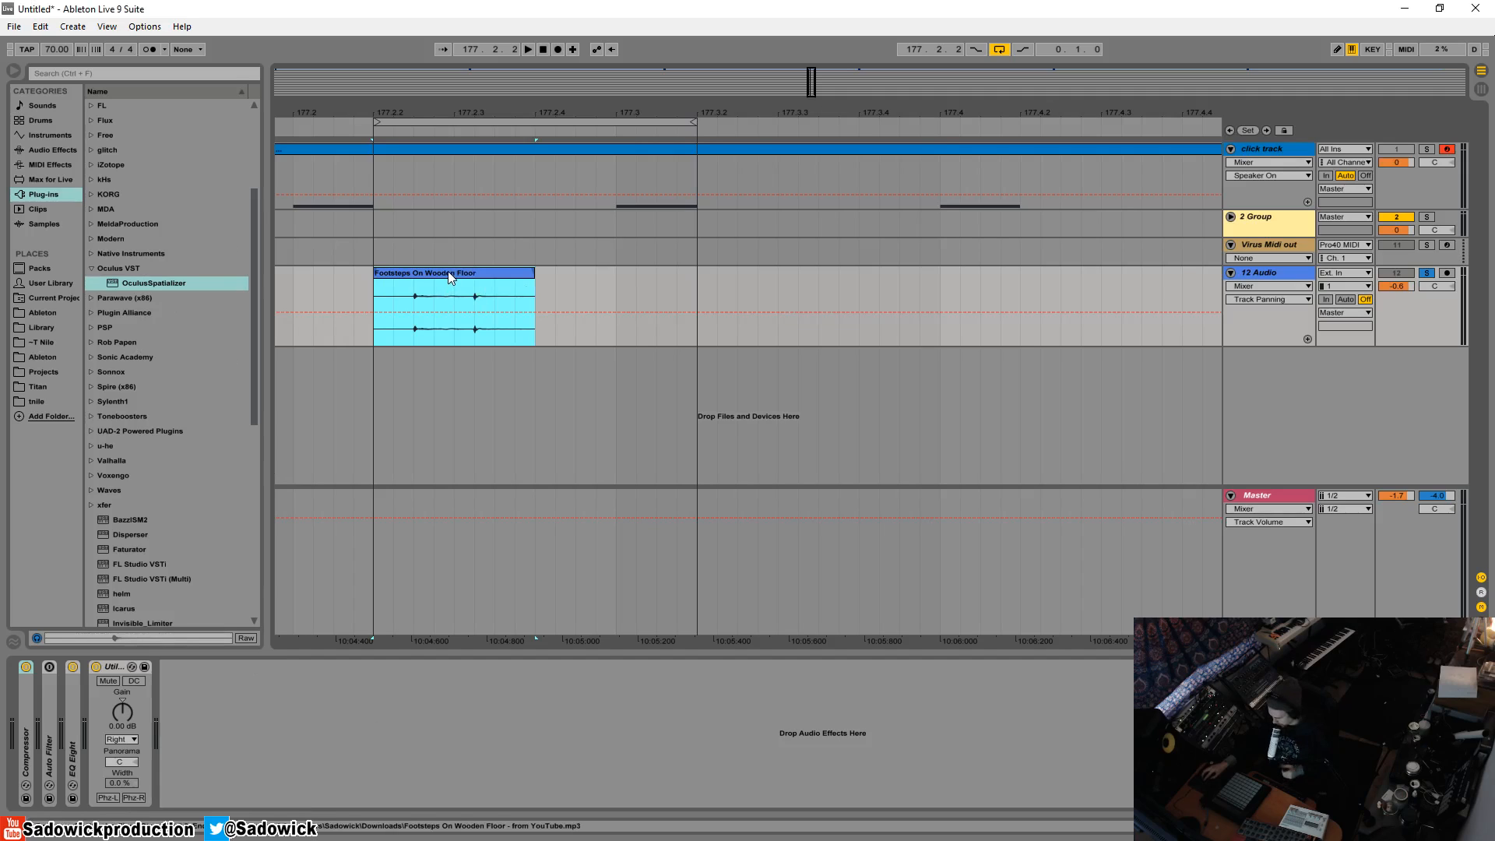
pyautogui.moveTo(483, 282)
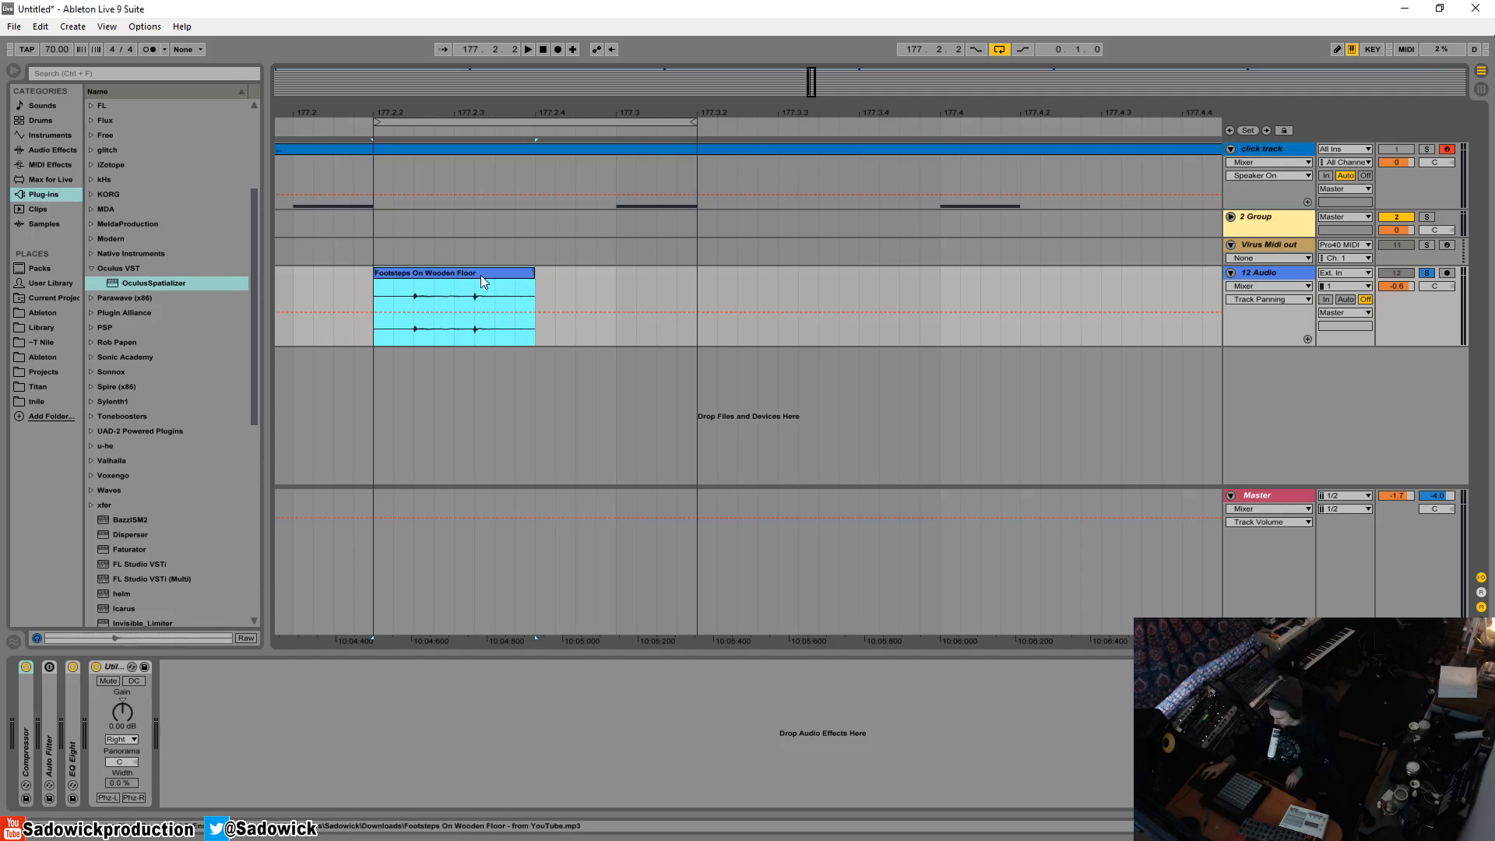
# Step: Select the footsteps clip, set the playback position, and load OculusSpatializer onto its track
pyautogui.click(527, 49)
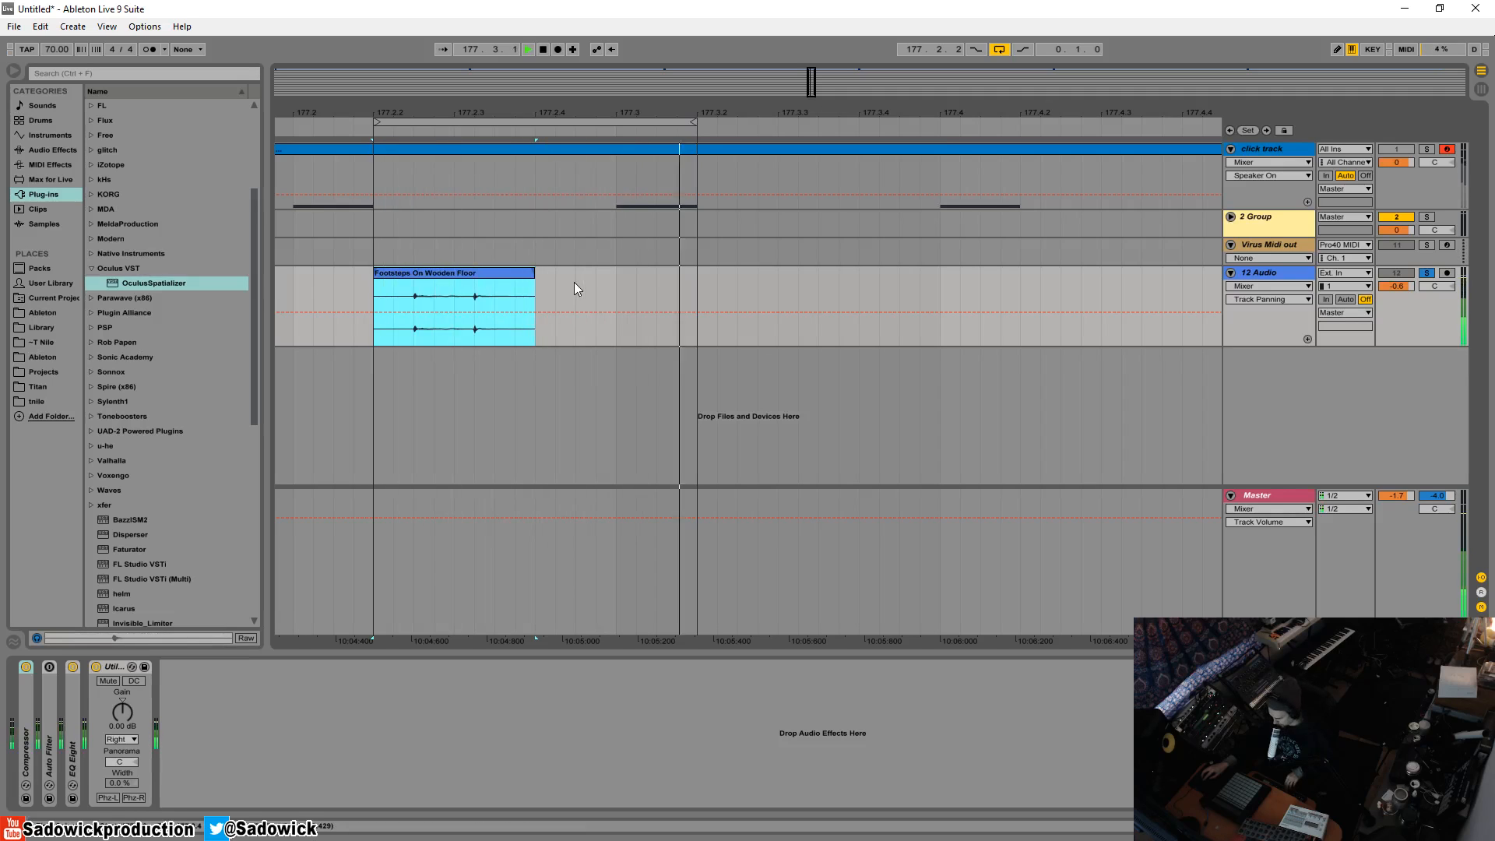
pyautogui.click(527, 48)
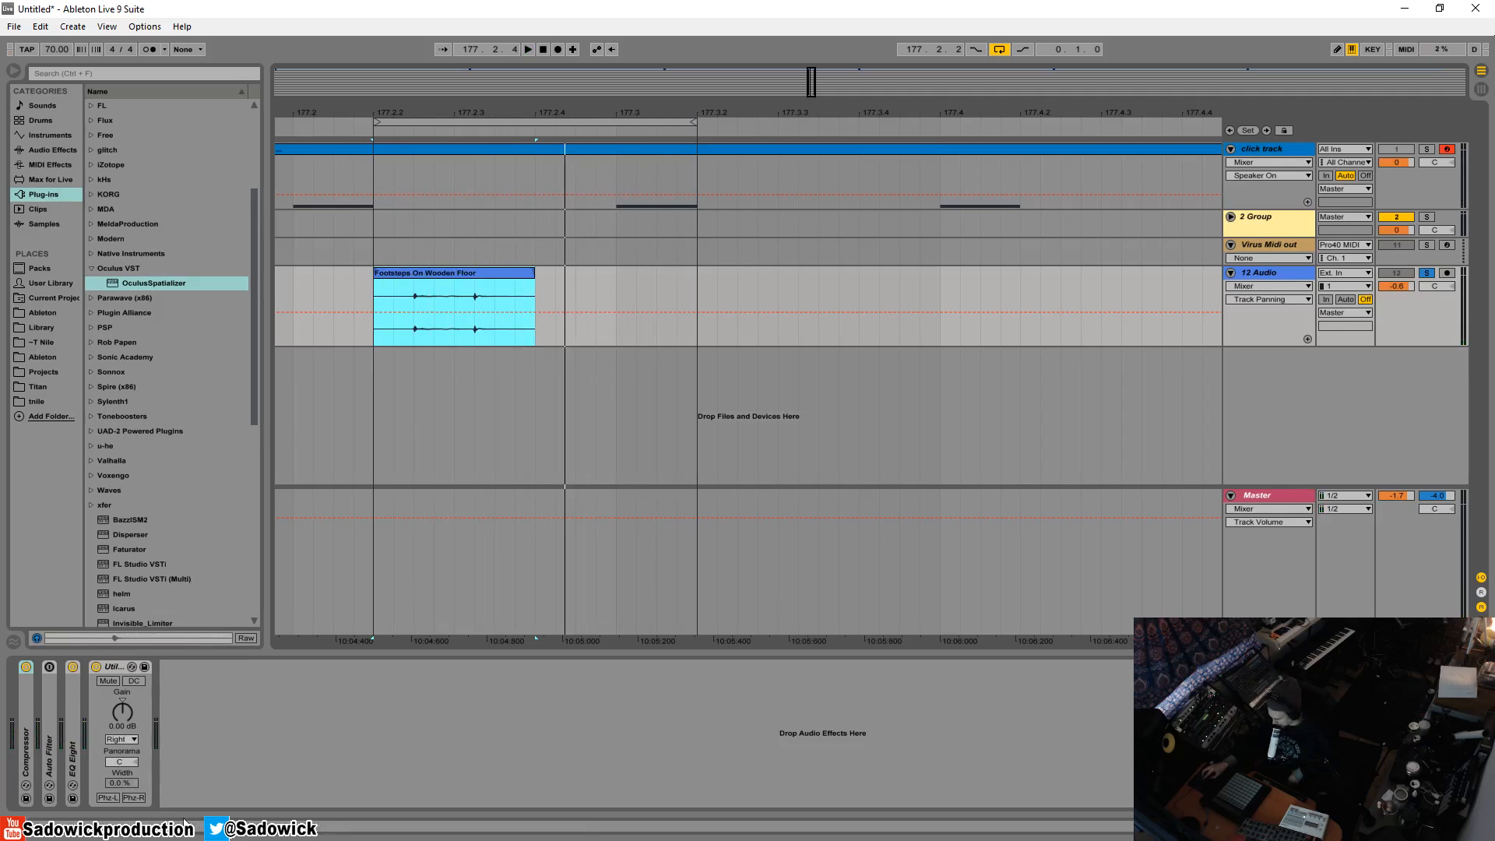
pyautogui.moveTo(143, 412)
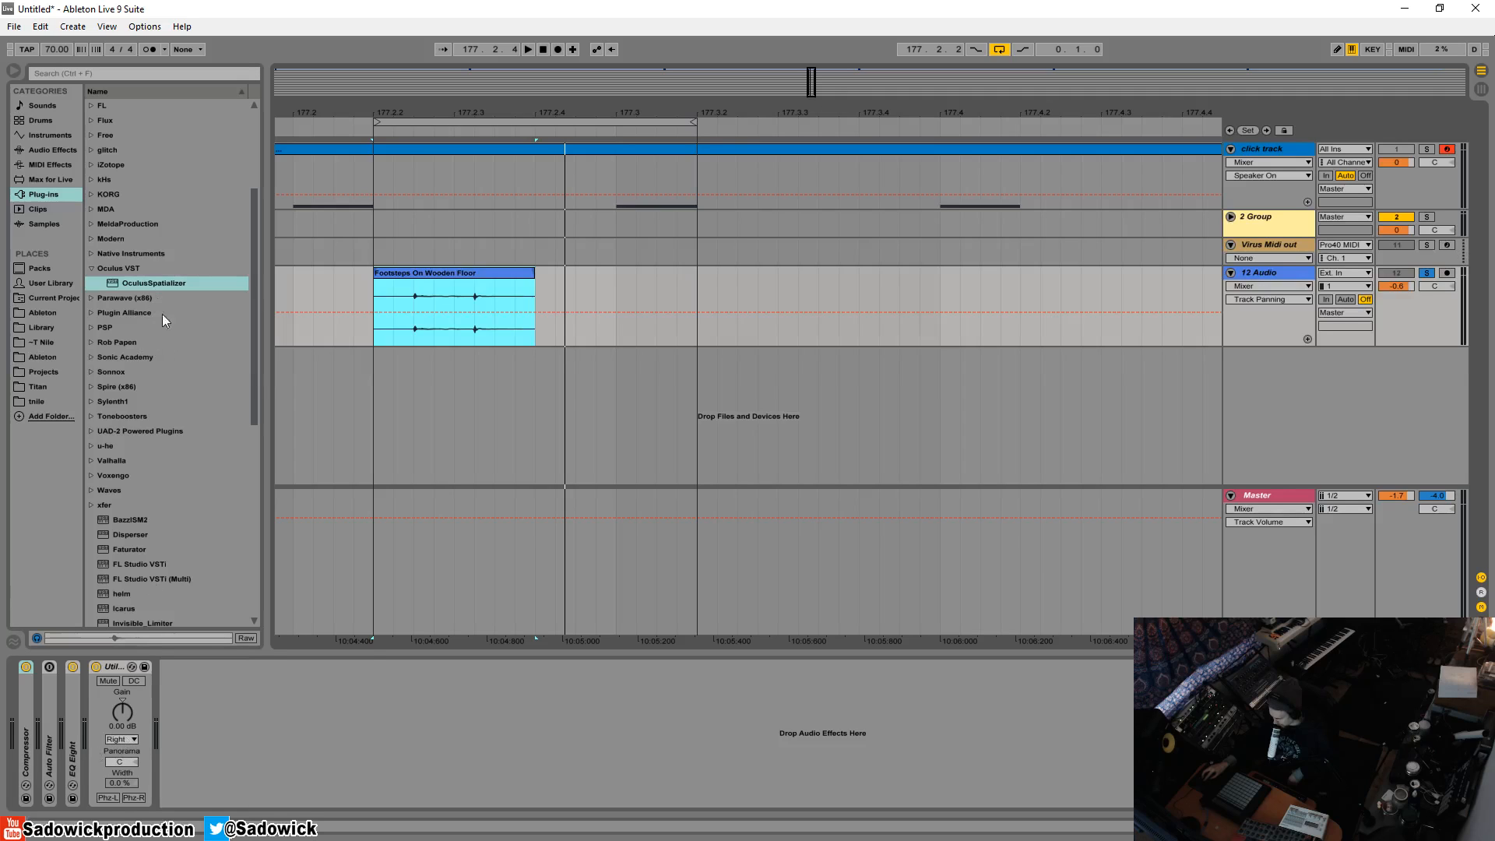
pyautogui.doubleClick(153, 282)
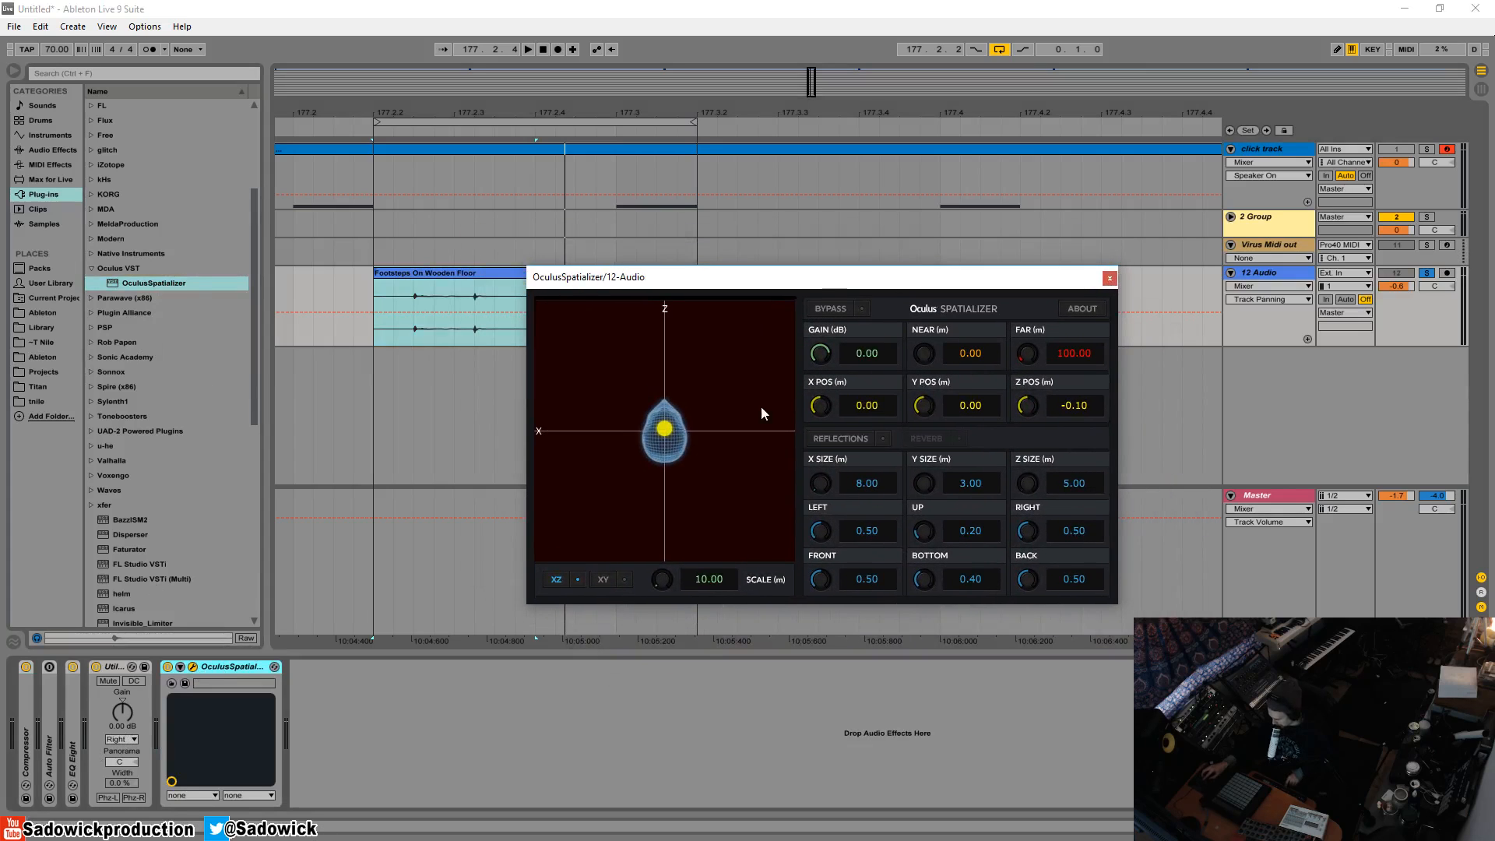
pyautogui.moveTo(566, 585)
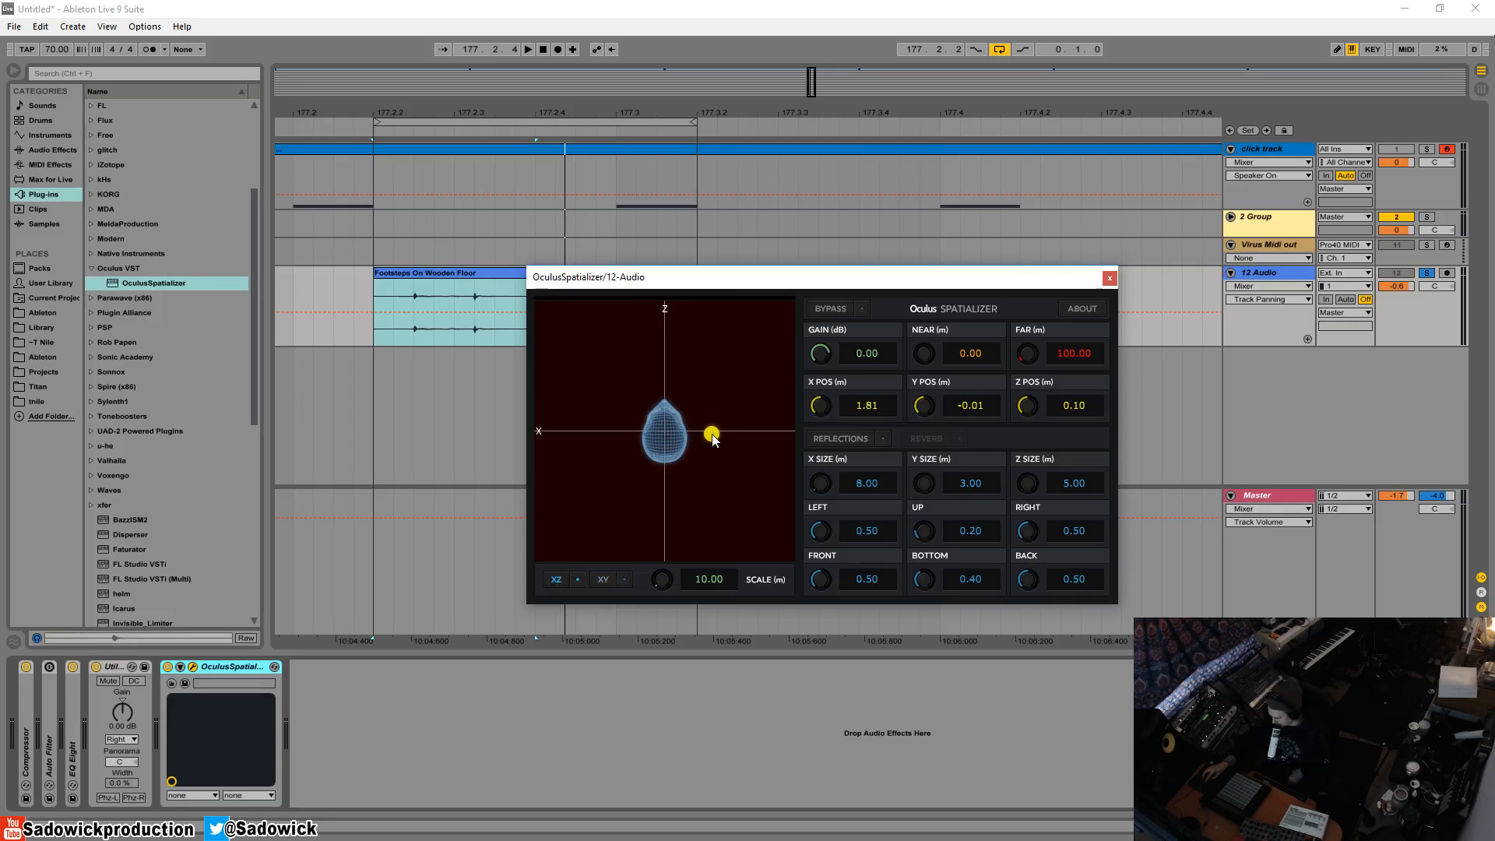
pyautogui.moveTo(841, 332)
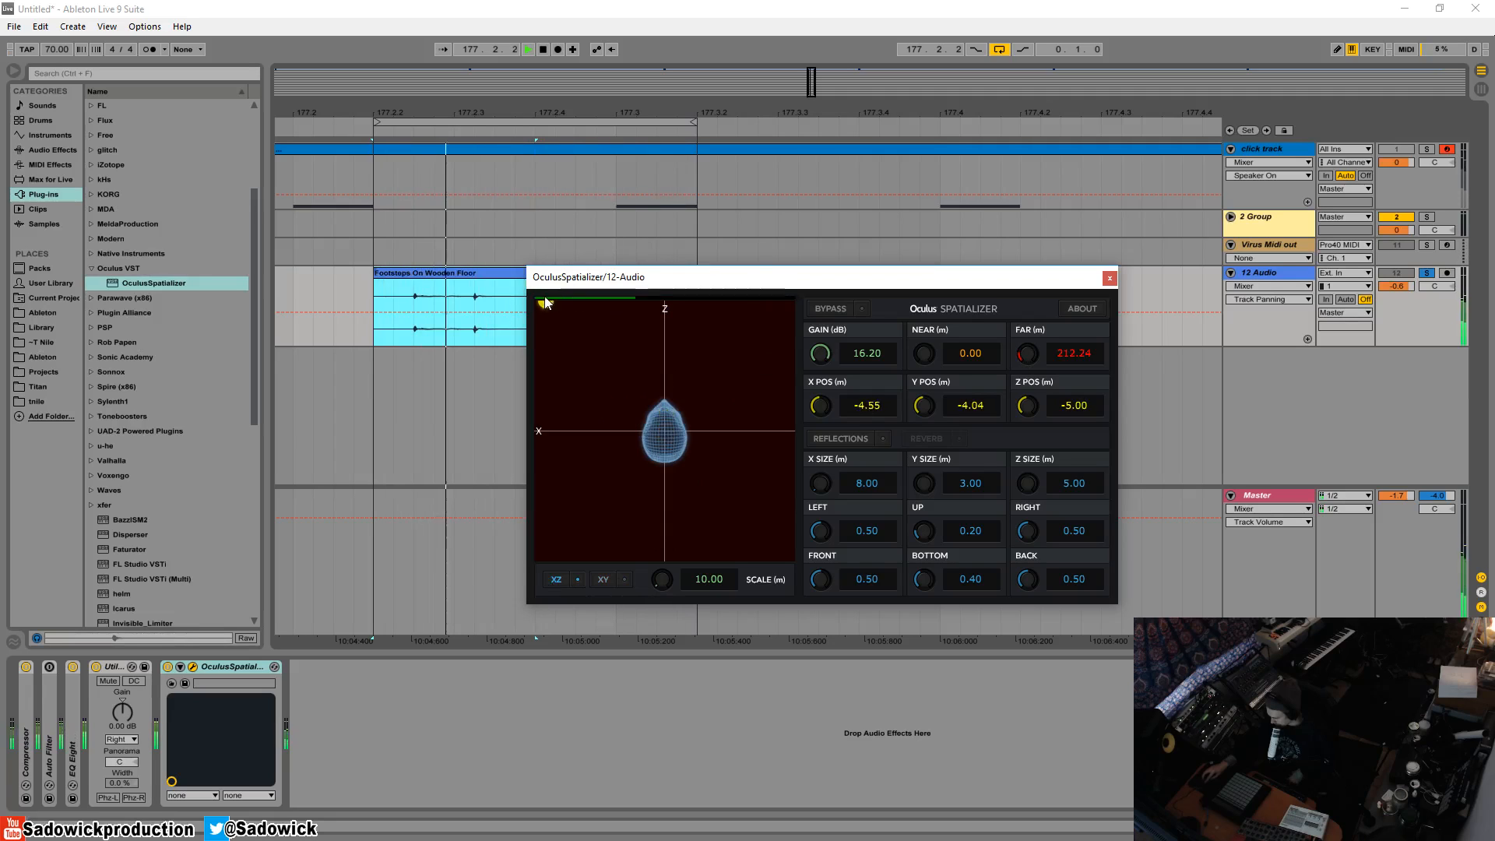
# Step: Drag the yellow footsteps source dot to the centre of the X axis
pyautogui.moveTo(543, 303); pyautogui.dragTo(562, 322)
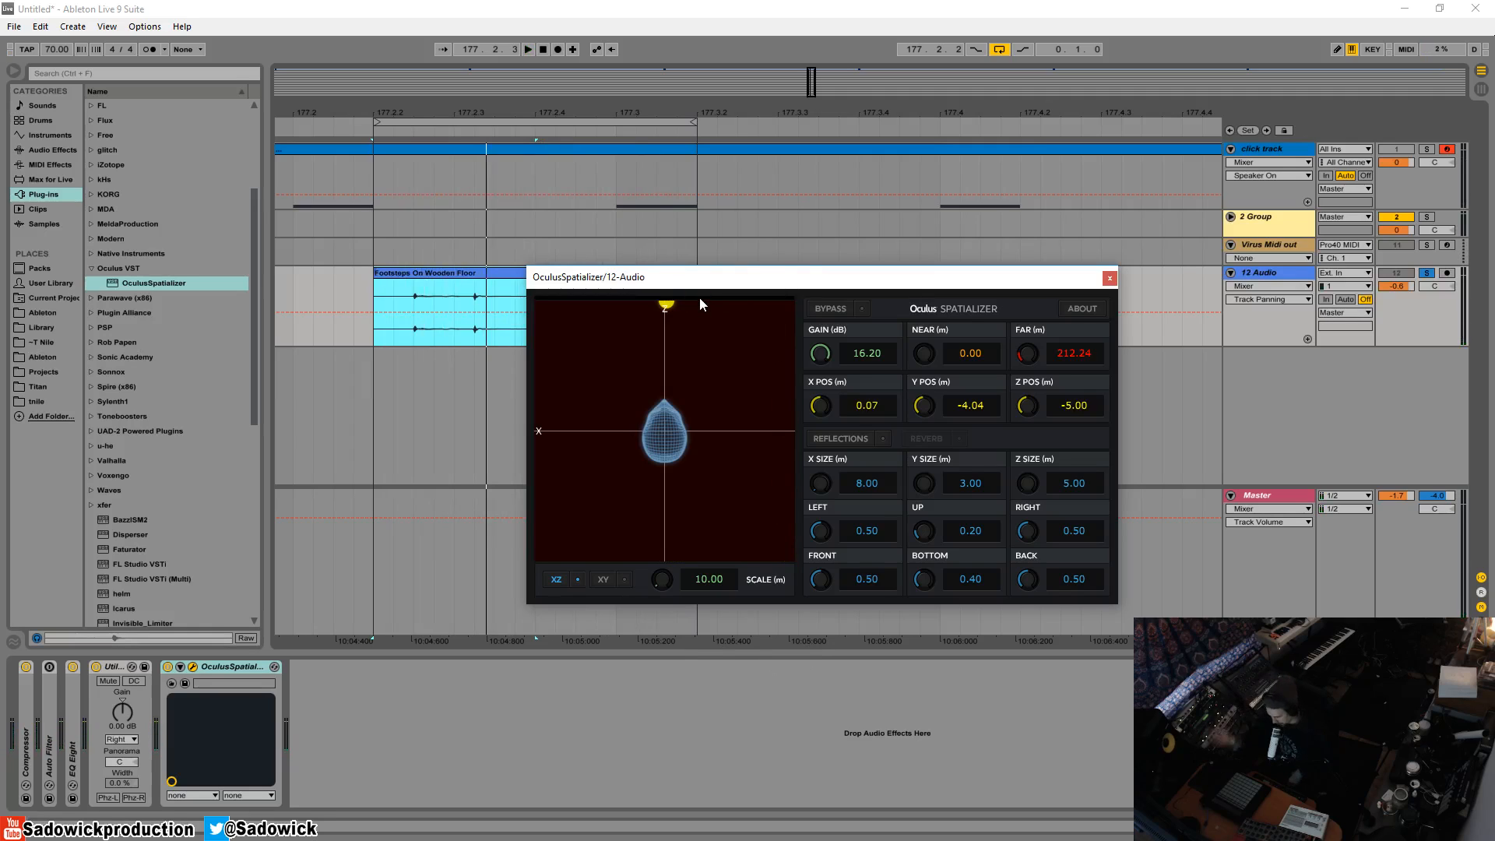
pyautogui.moveTo(689, 280)
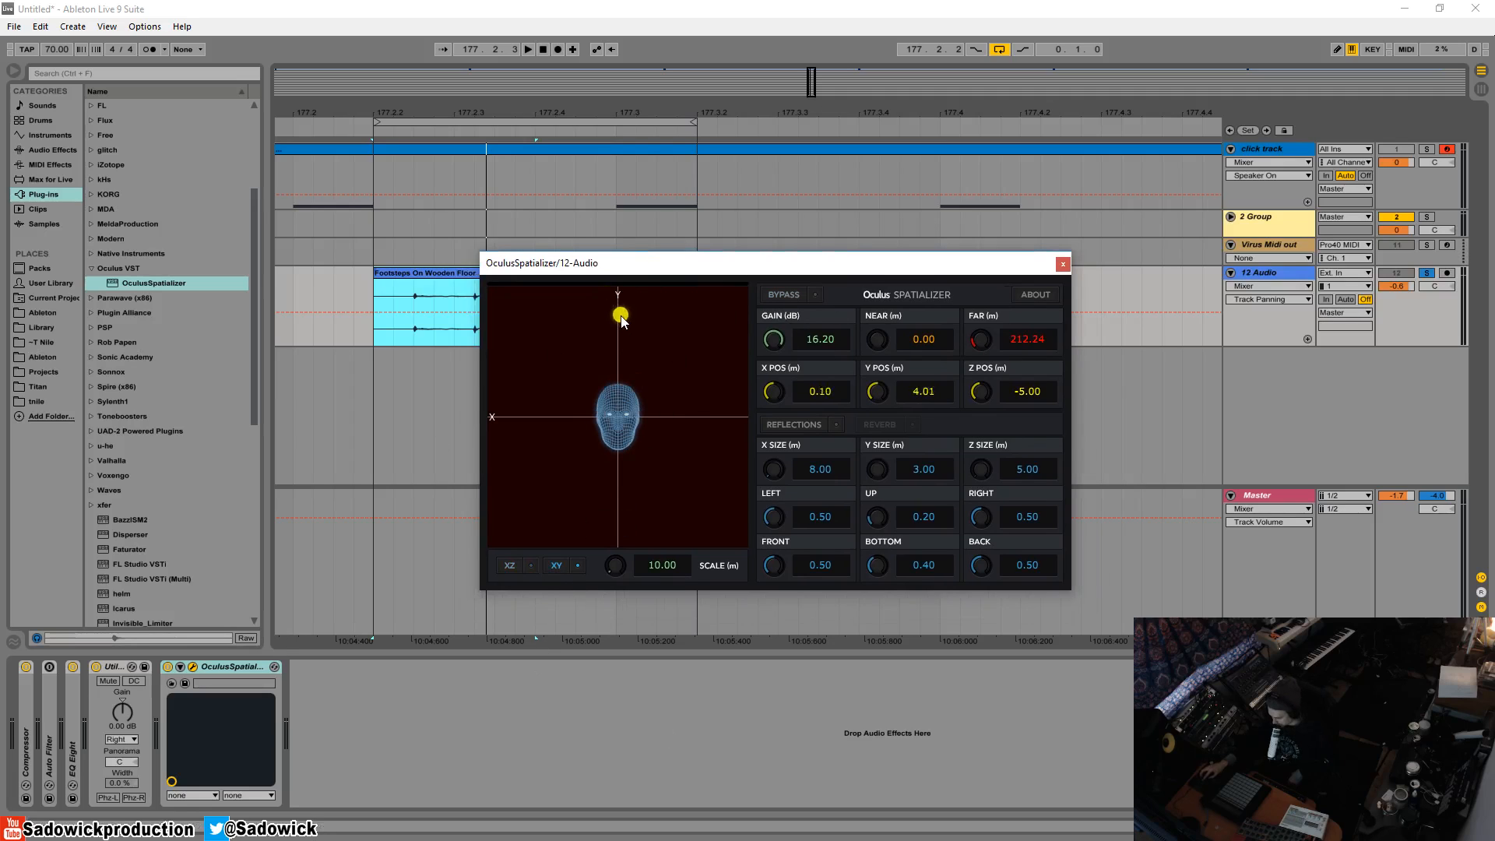
# Step: Raise the footsteps source to 4.22 height, then set it slightly left at Z -4.49
pyautogui.moveTo(619, 315); pyautogui.dragTo(618, 313)
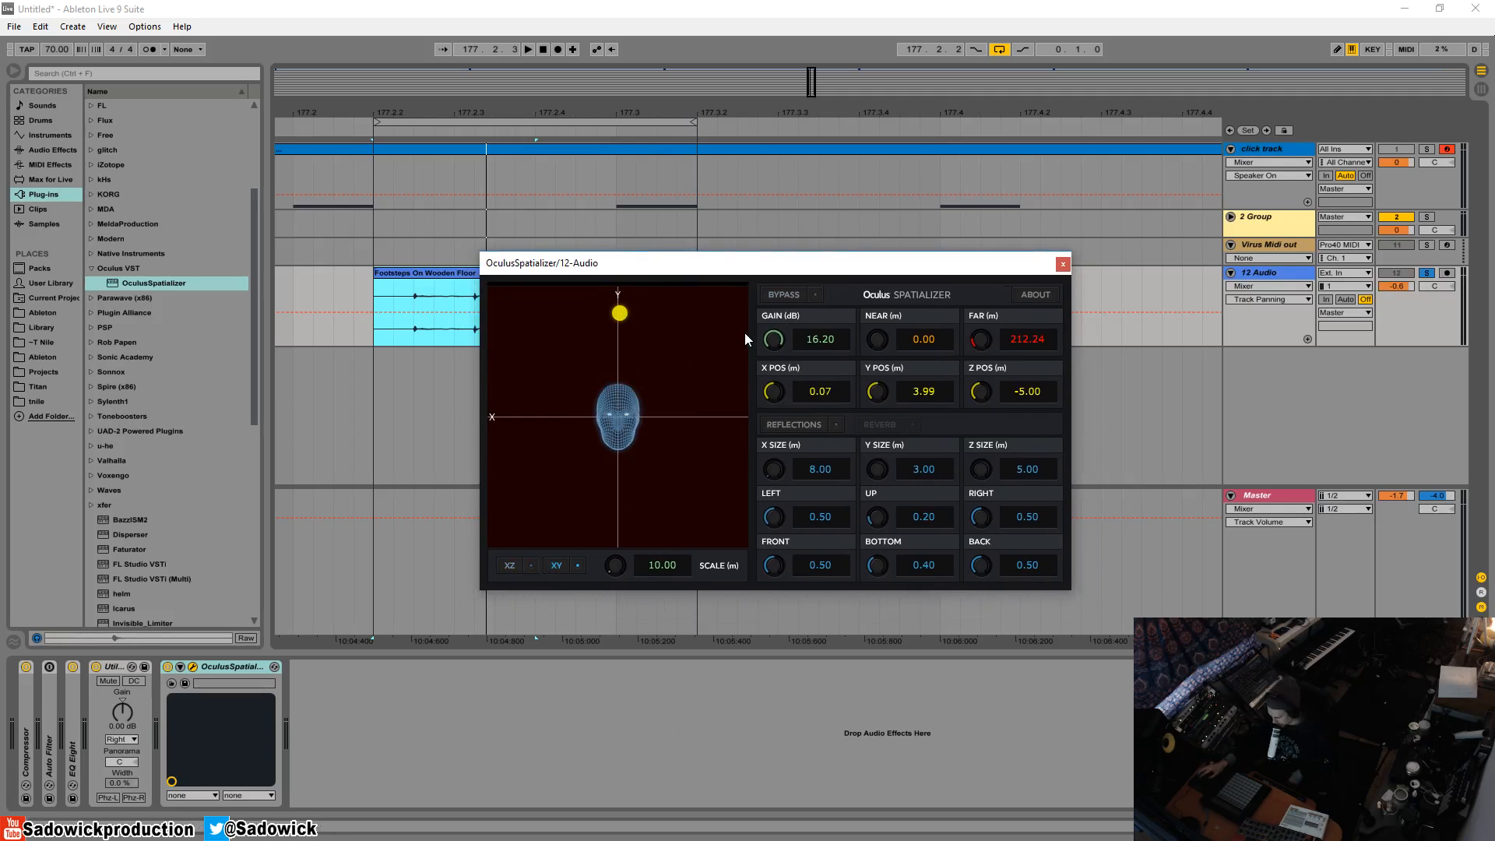
pyautogui.moveTo(617, 313); pyautogui.dragTo(617, 303)
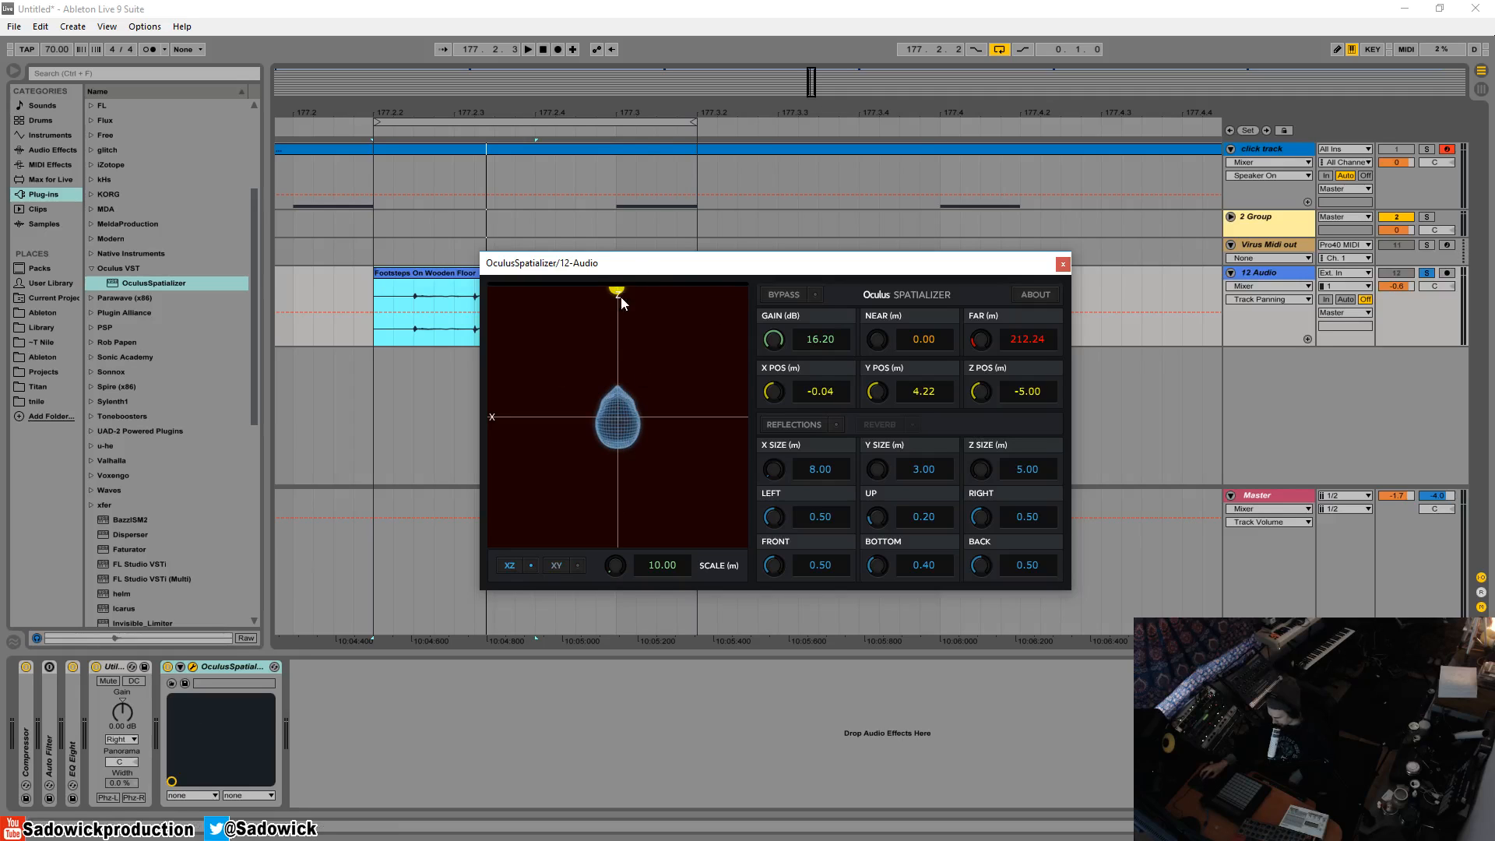
pyautogui.moveTo(617, 291); pyautogui.dragTo(581, 308)
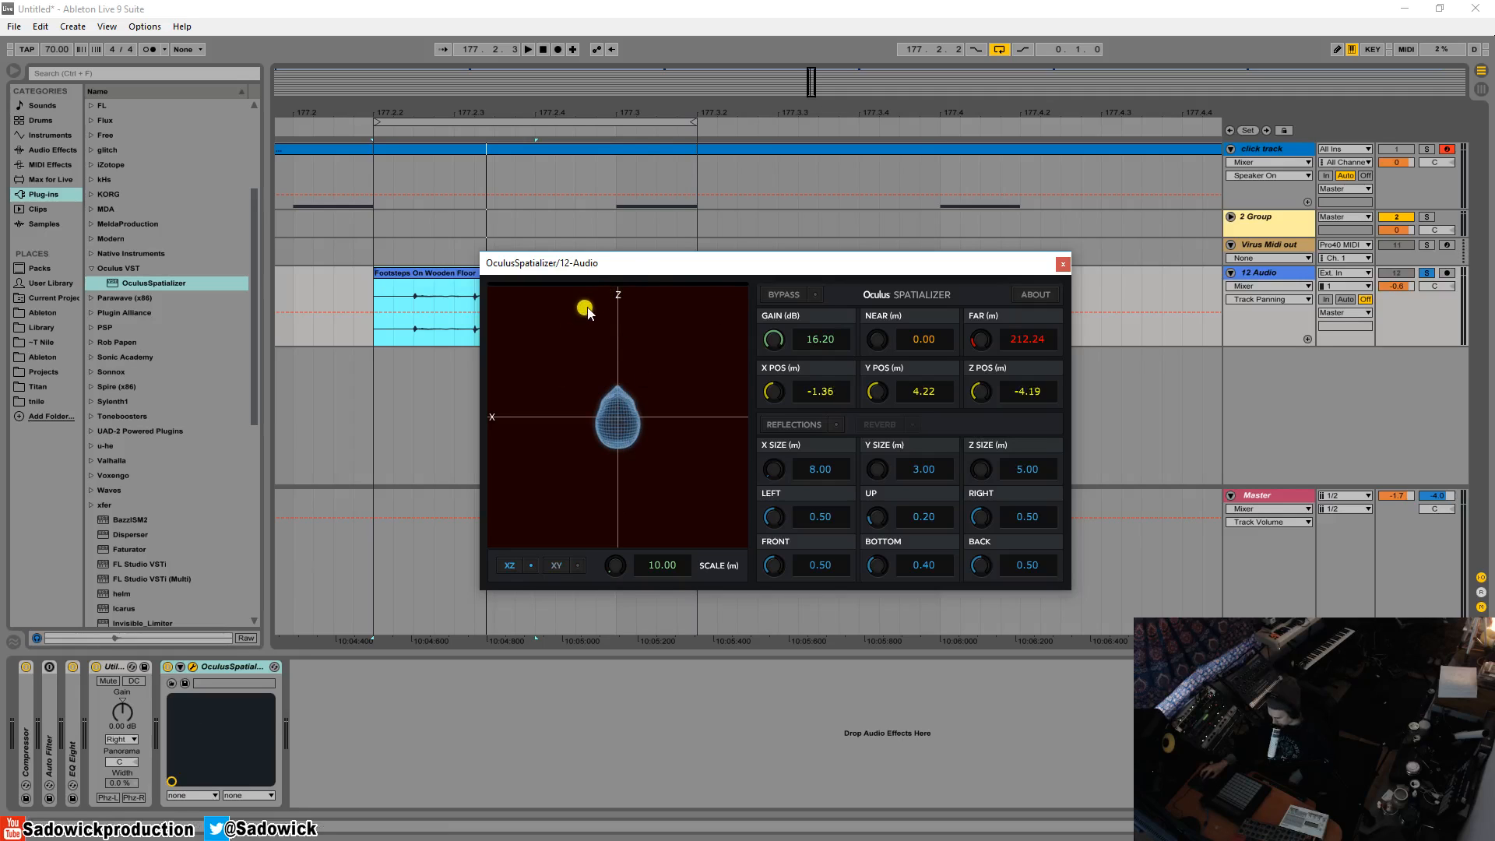
pyautogui.moveTo(584, 309); pyautogui.dragTo(602, 301)
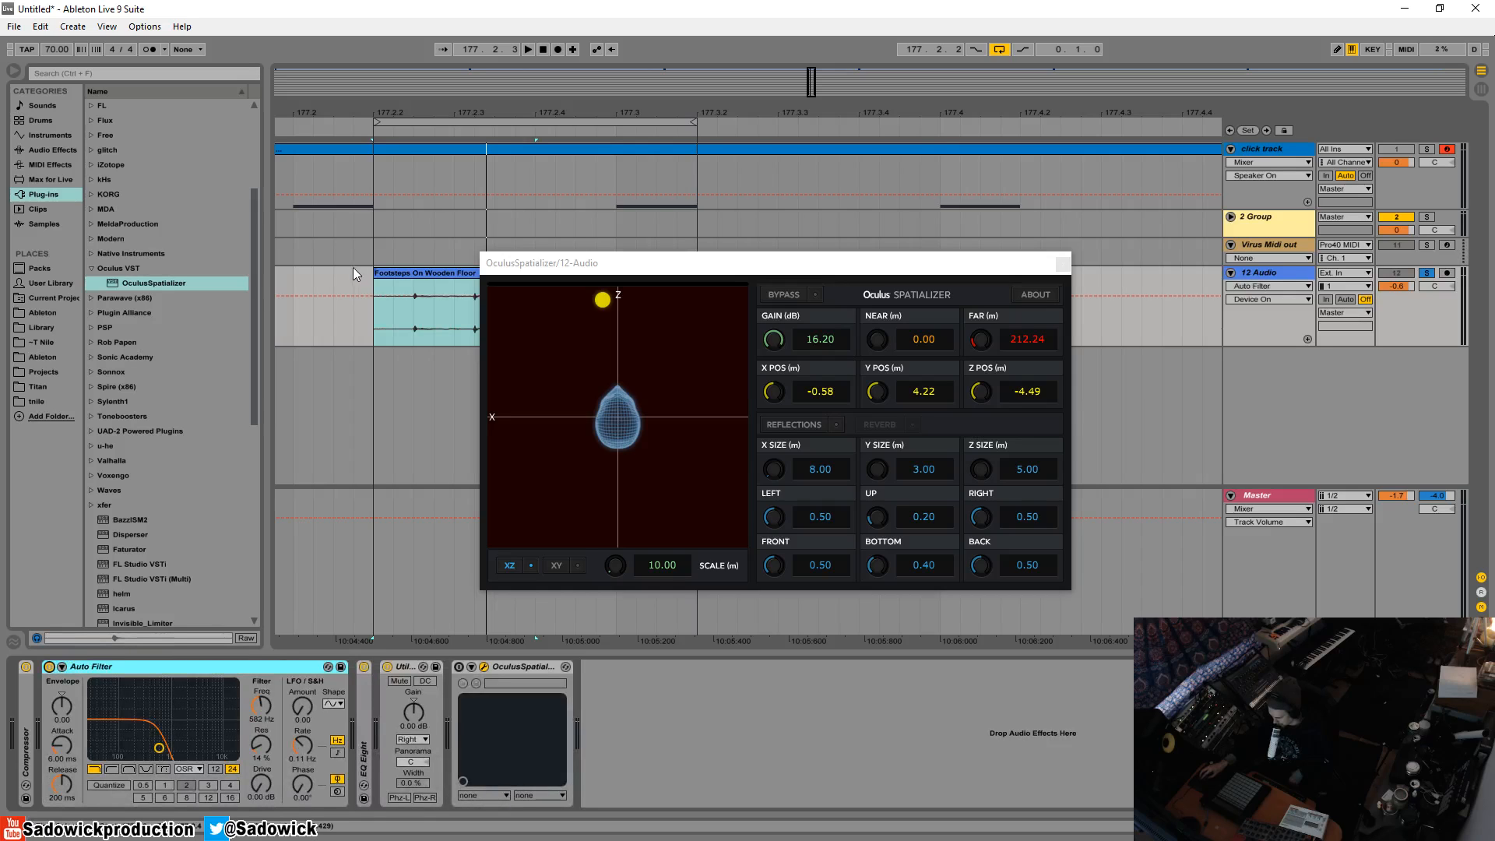
pyautogui.moveTo(352, 531)
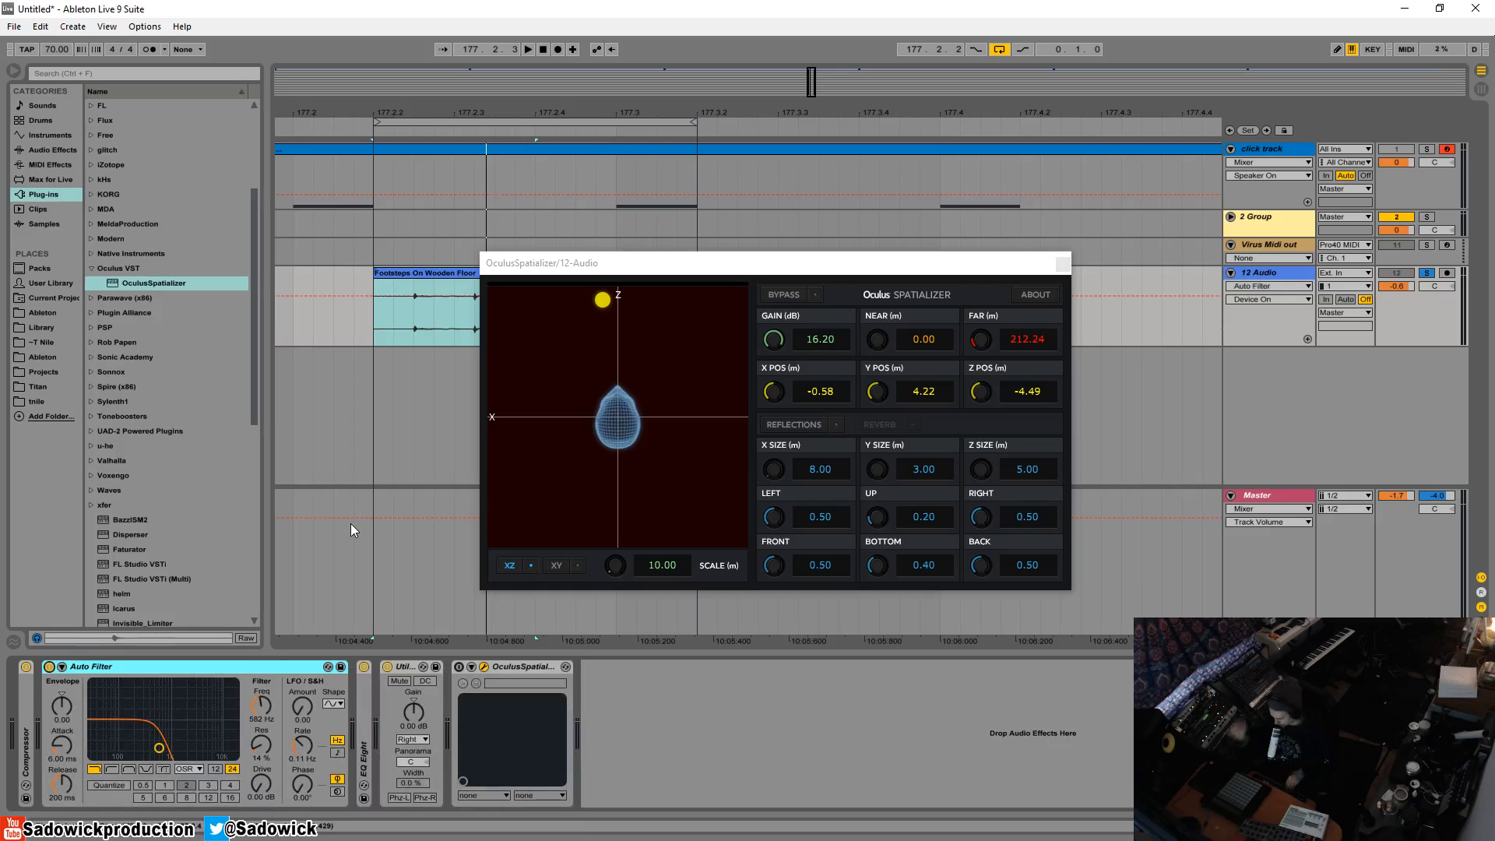
# Step: Select the footsteps clip to bring it back into focus
pyautogui.click(424, 273)
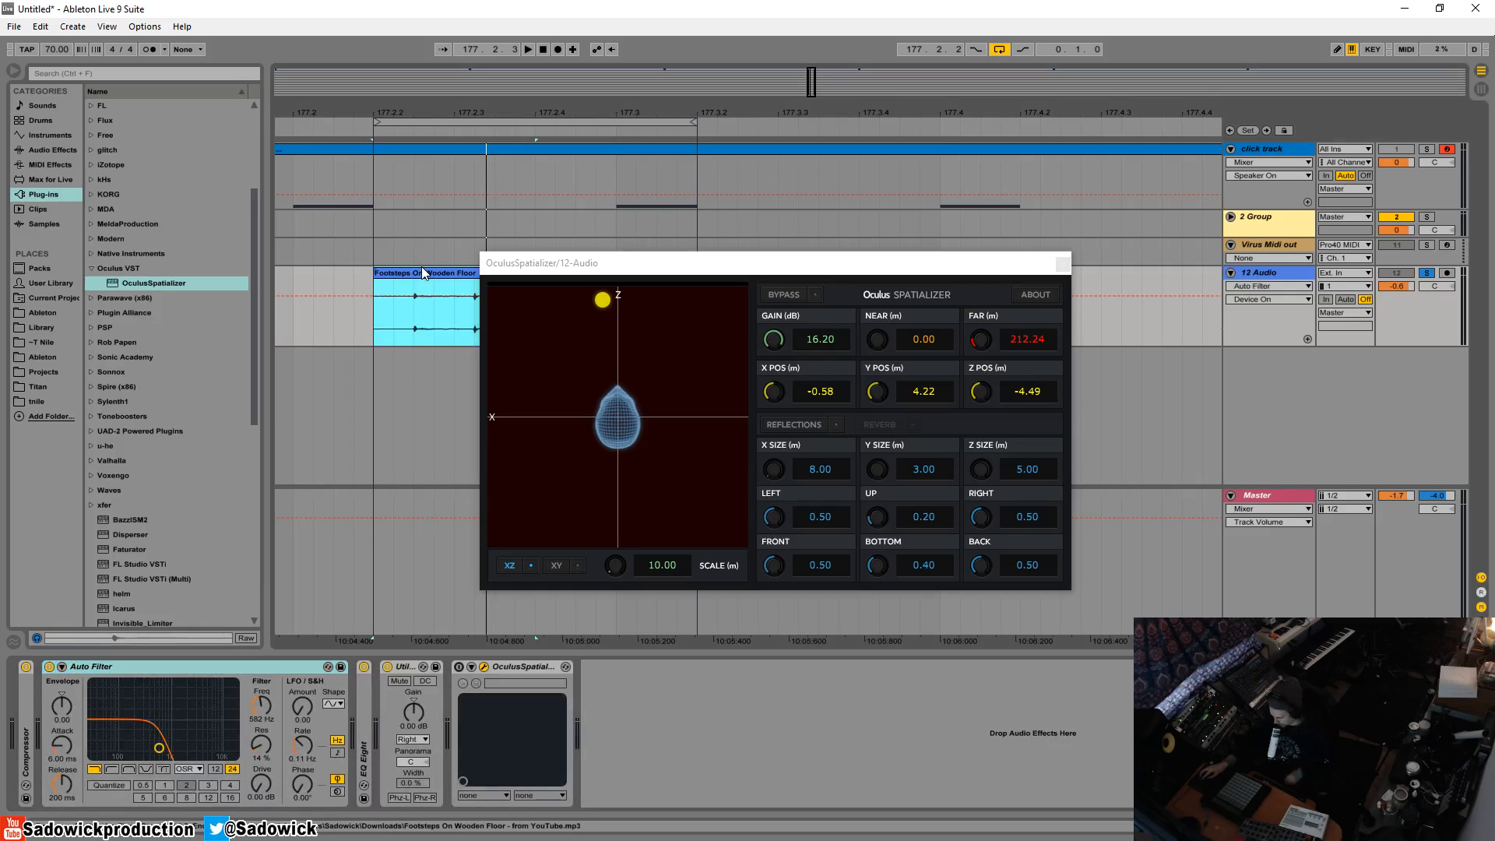
pyautogui.moveTo(424, 264)
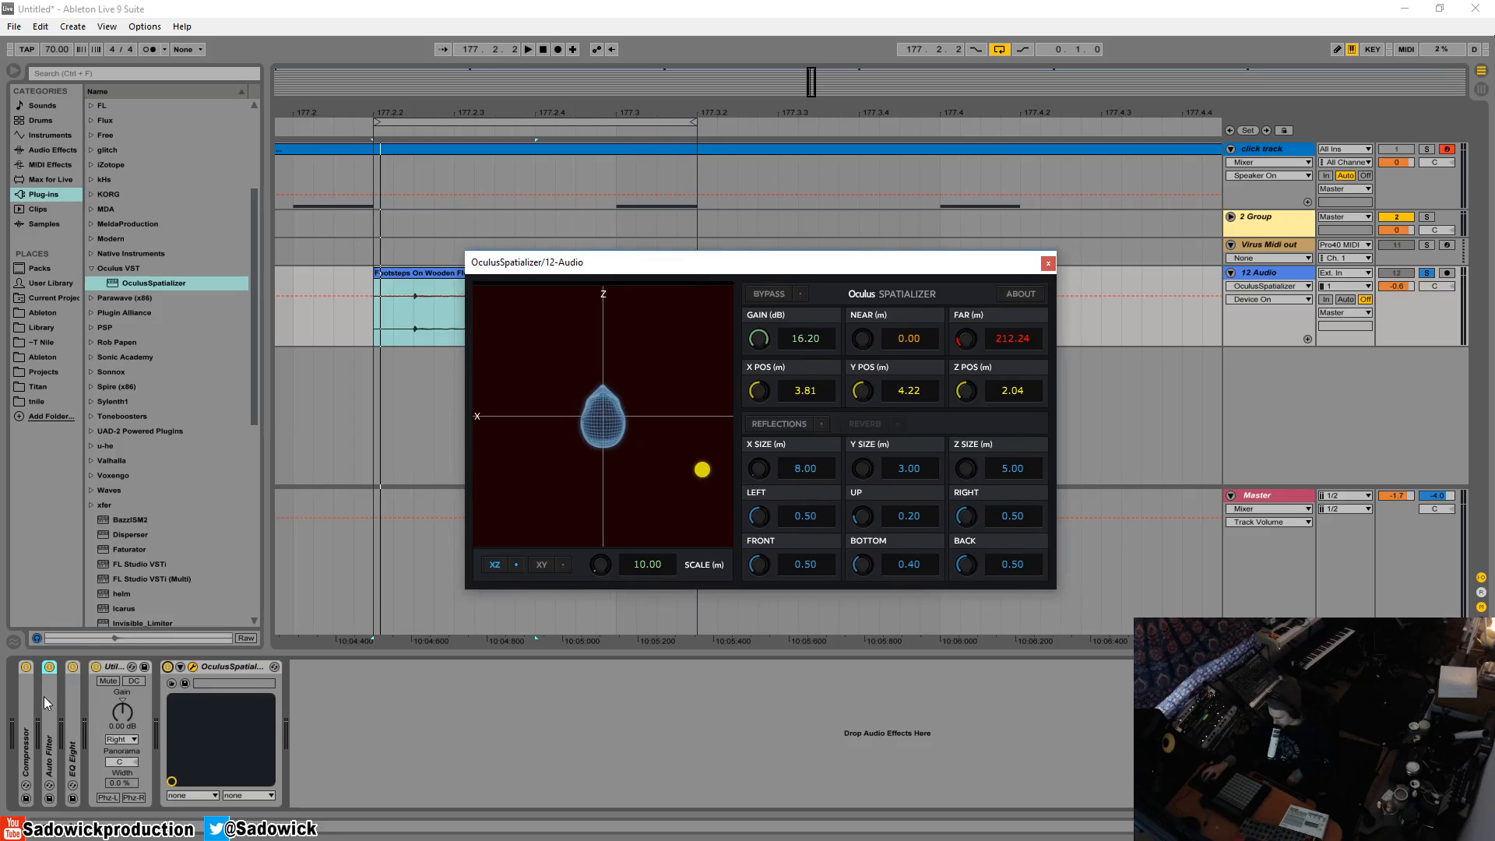
pyautogui.moveTo(695, 251)
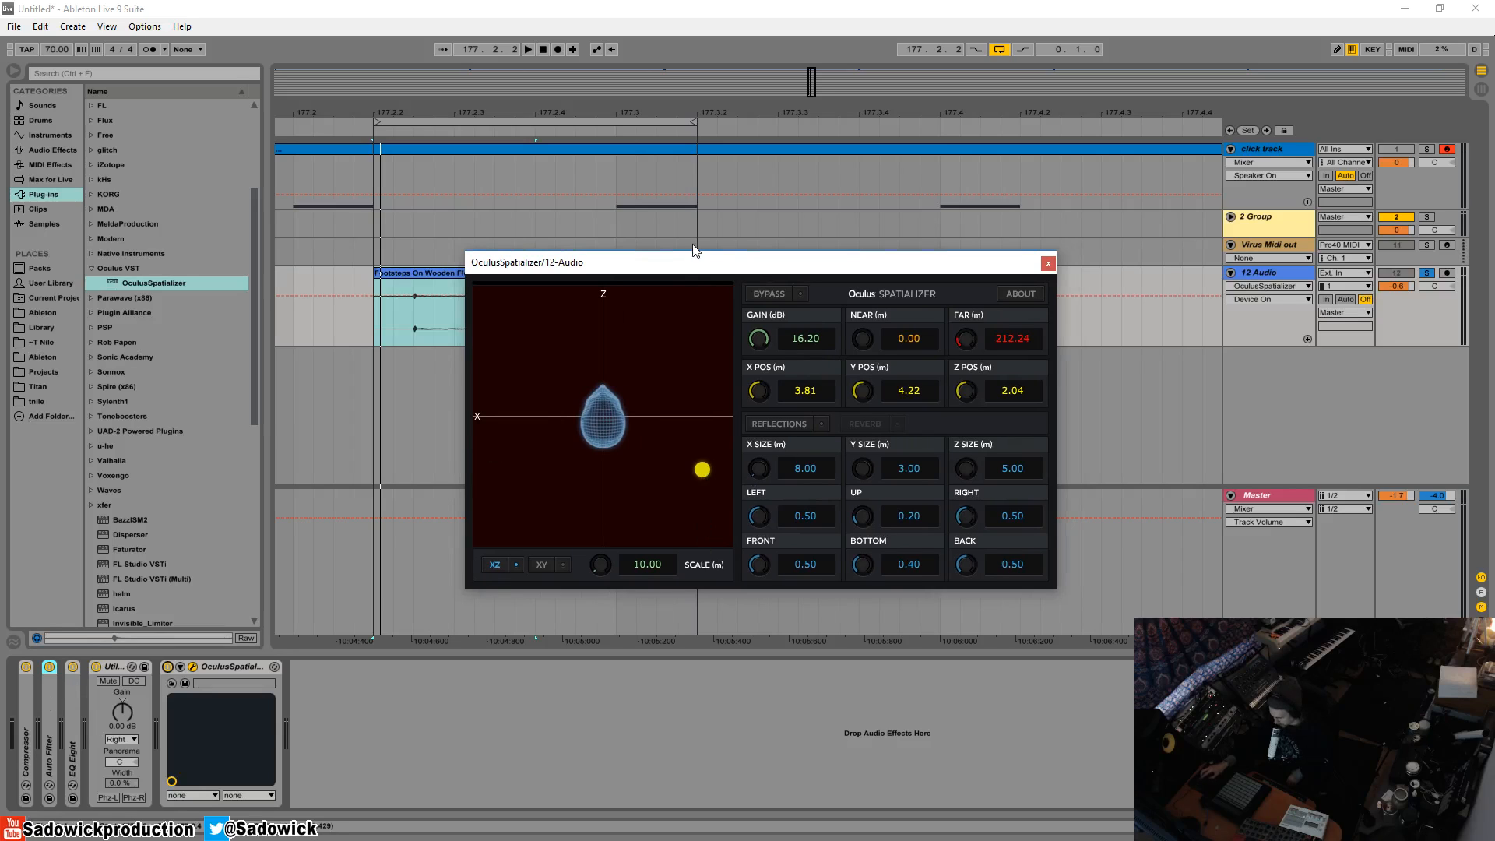
pyautogui.moveTo(686, 272)
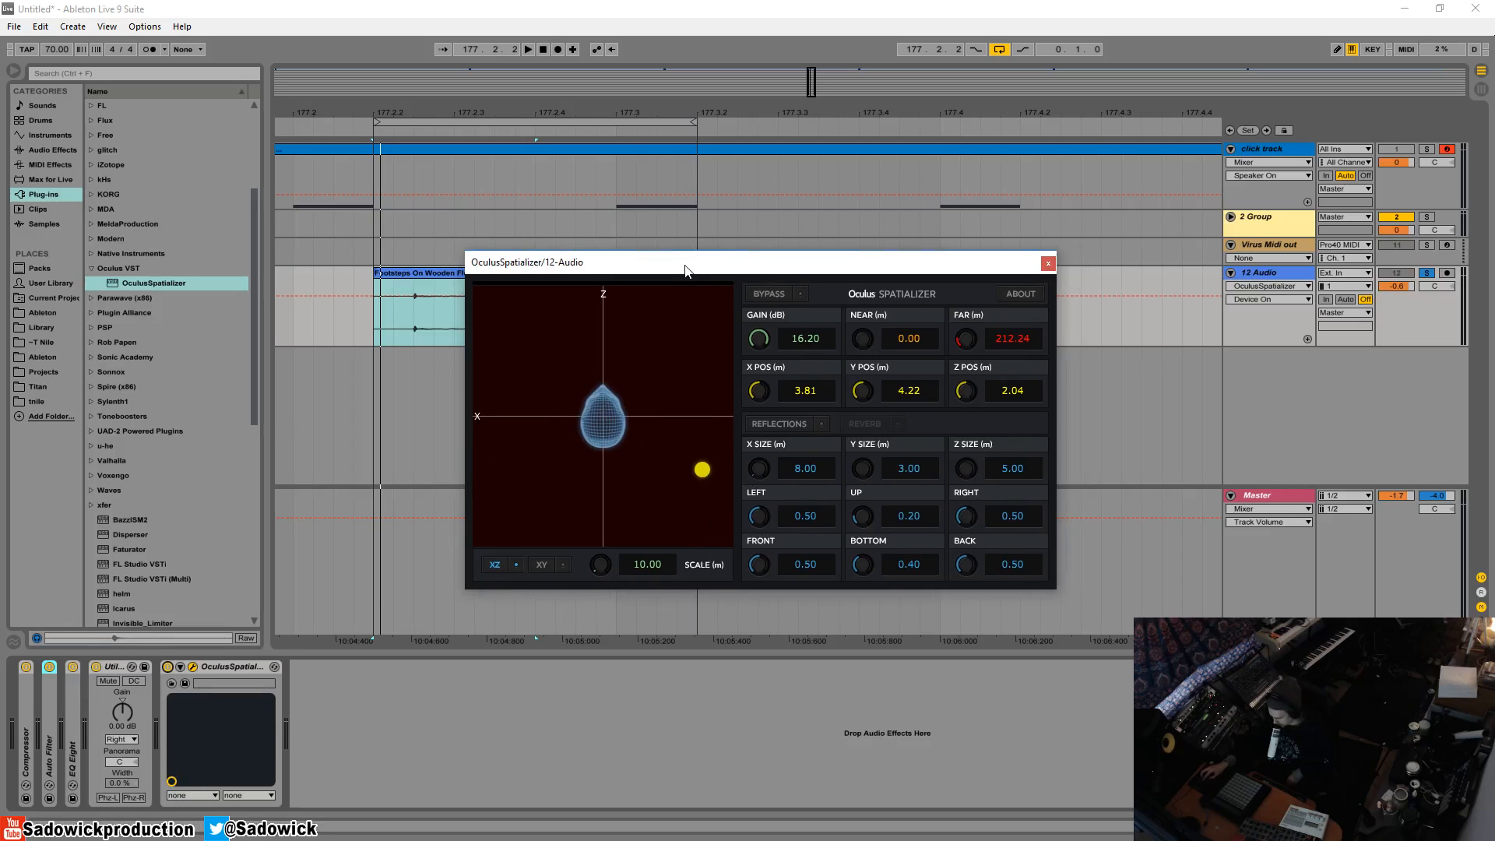
pyautogui.moveTo(638, 273)
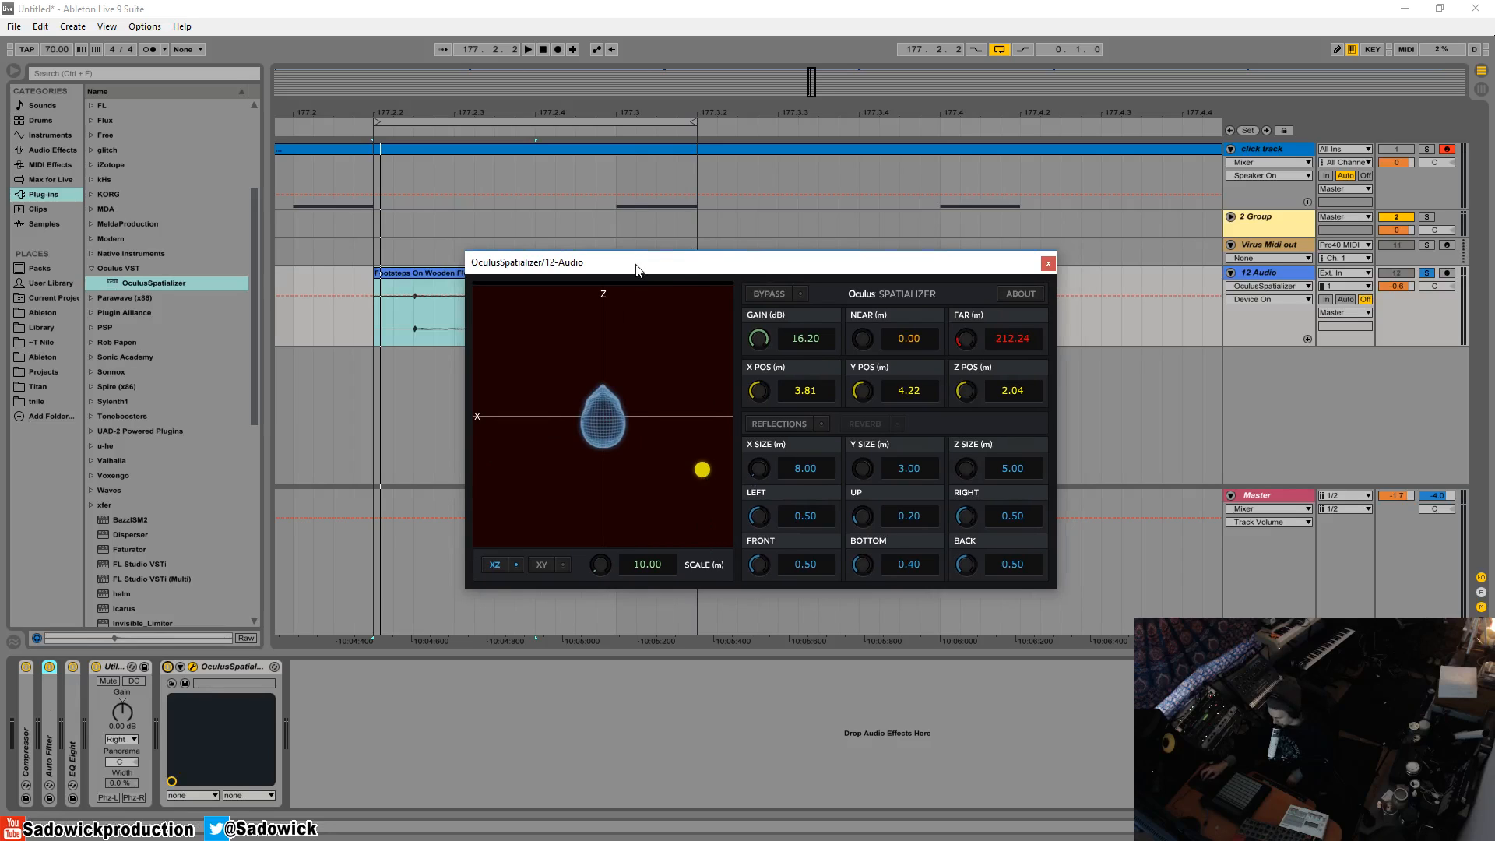
pyautogui.moveTo(631, 270)
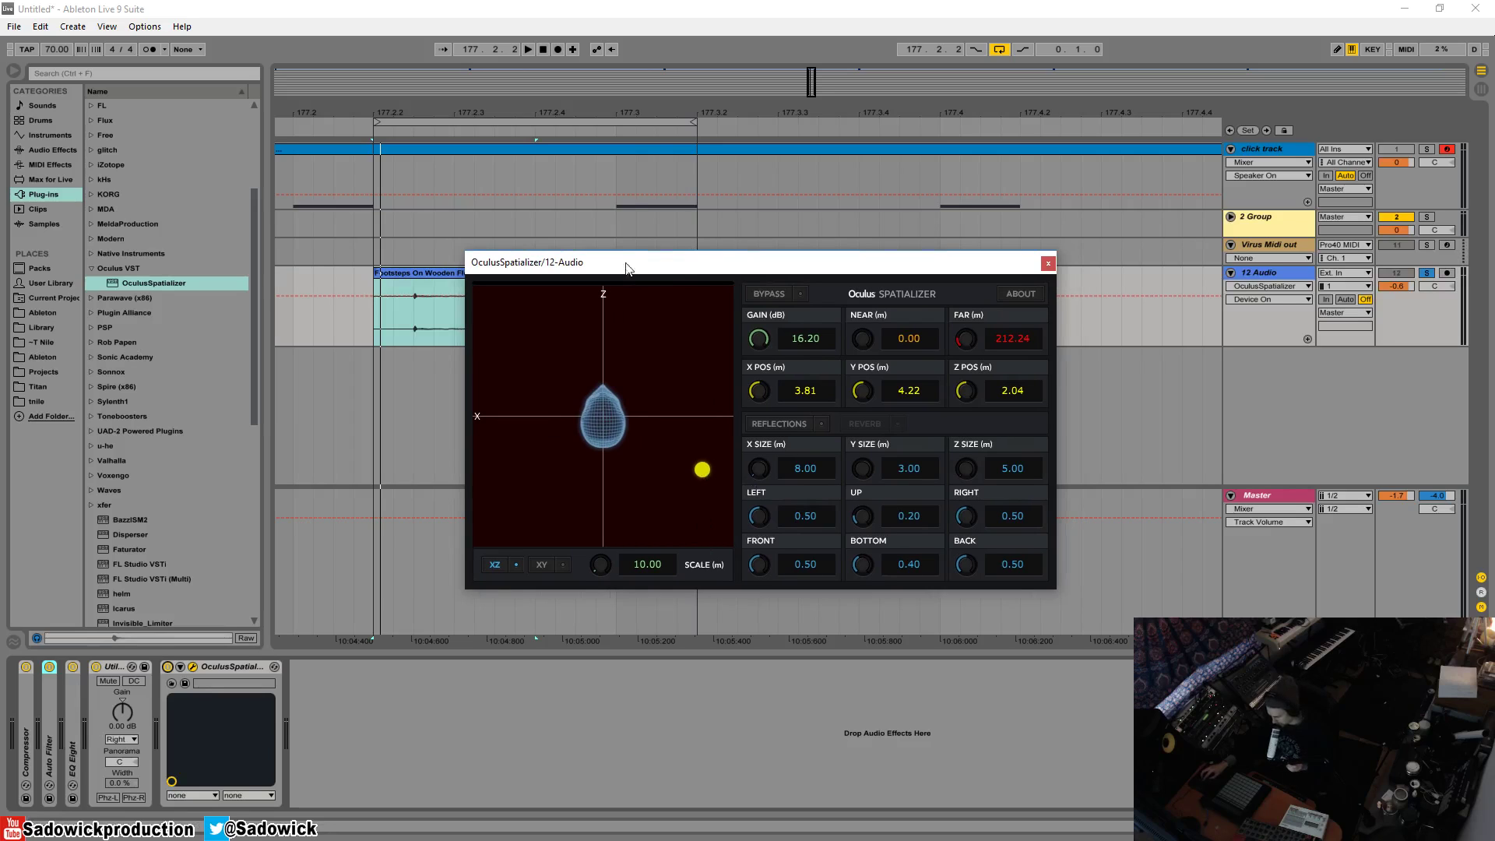
pyautogui.moveTo(623, 217)
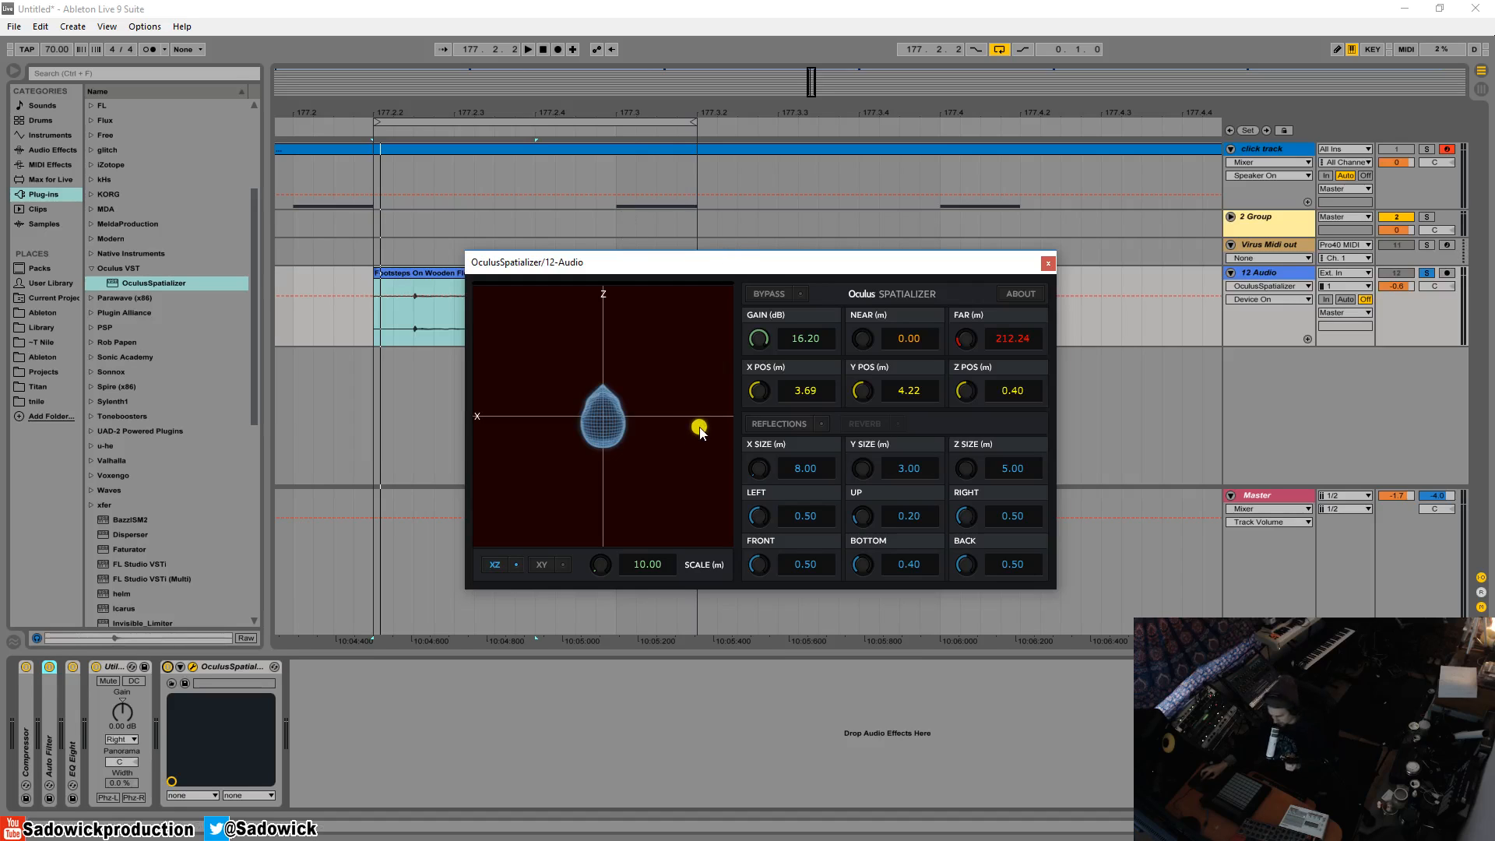
pyautogui.moveTo(710, 404)
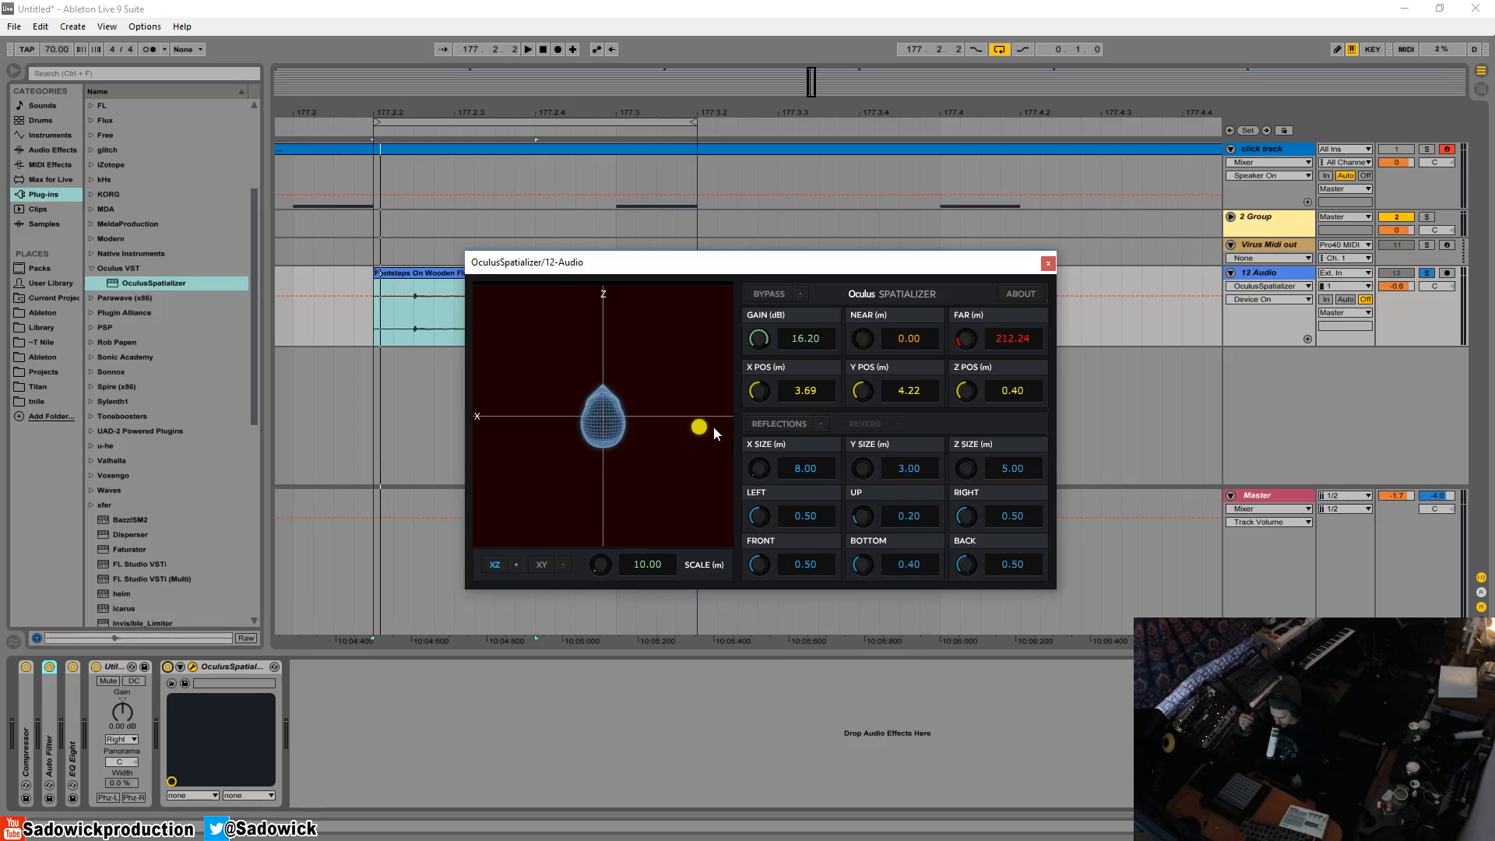
pyautogui.moveTo(701, 437)
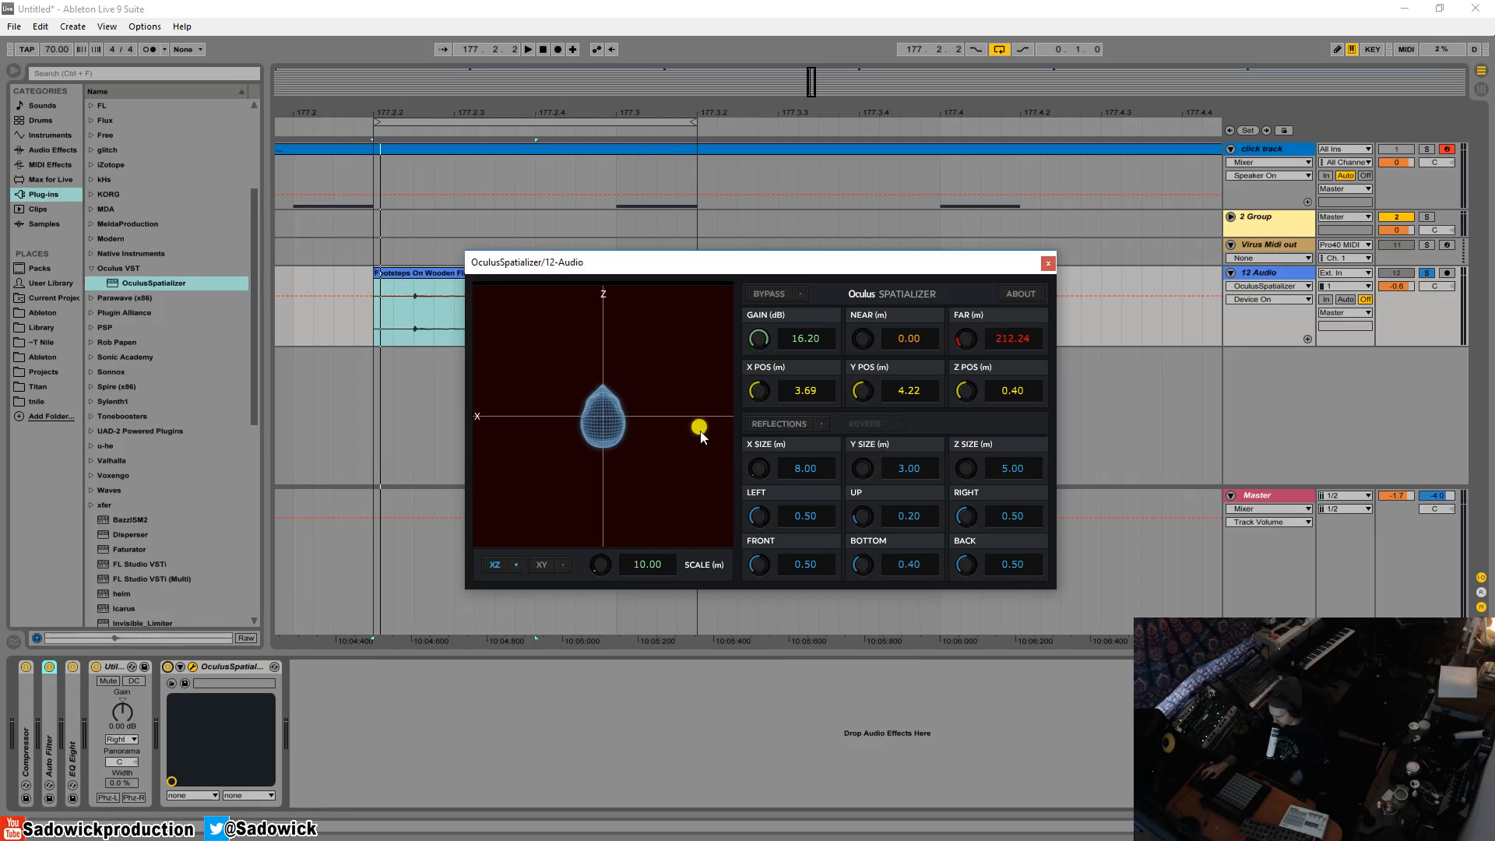
pyautogui.moveTo(699, 428)
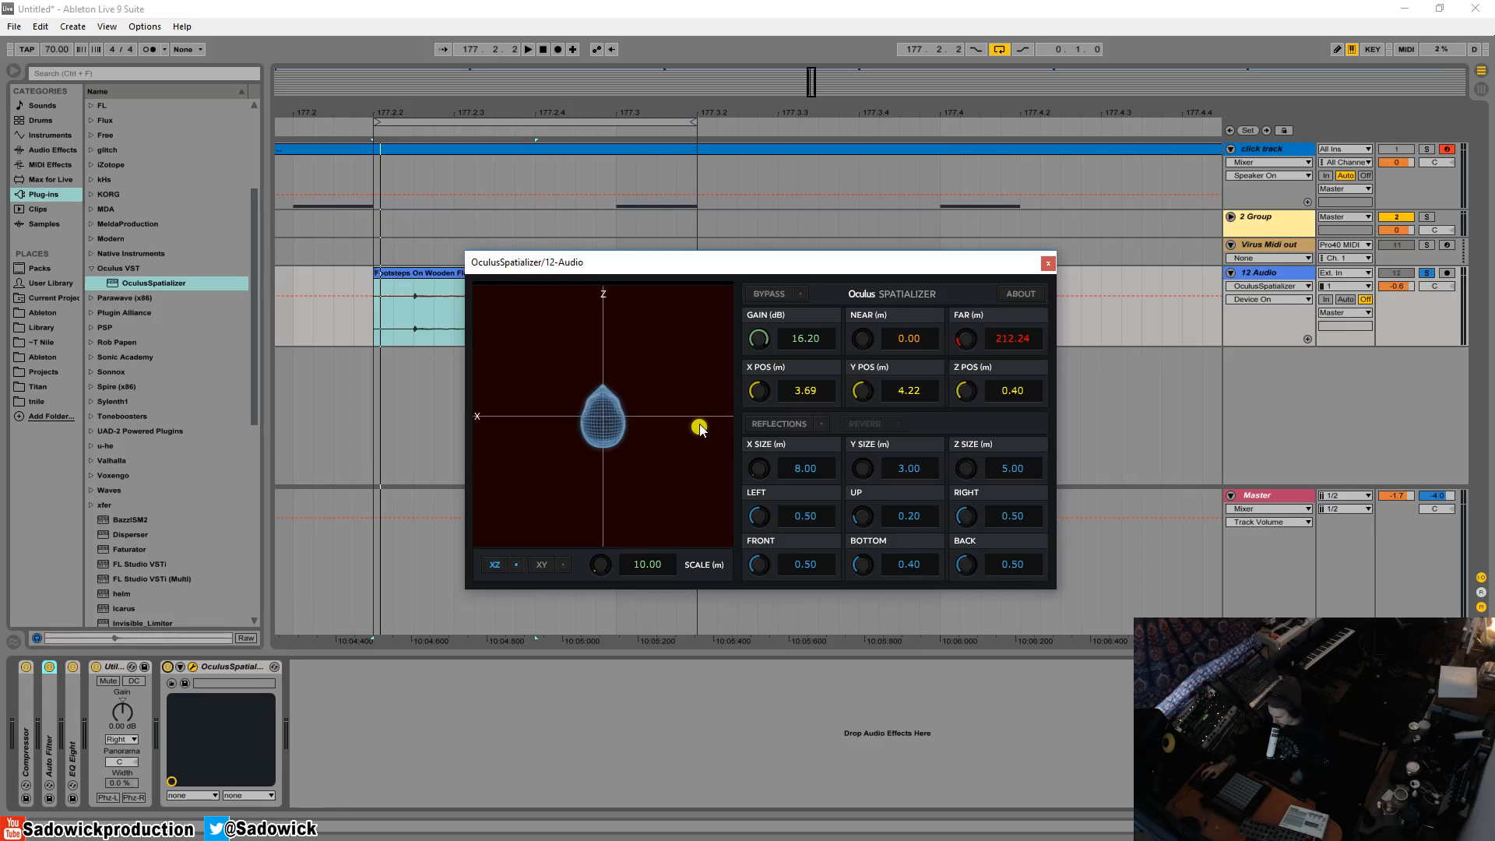
pyautogui.moveTo(641, 364)
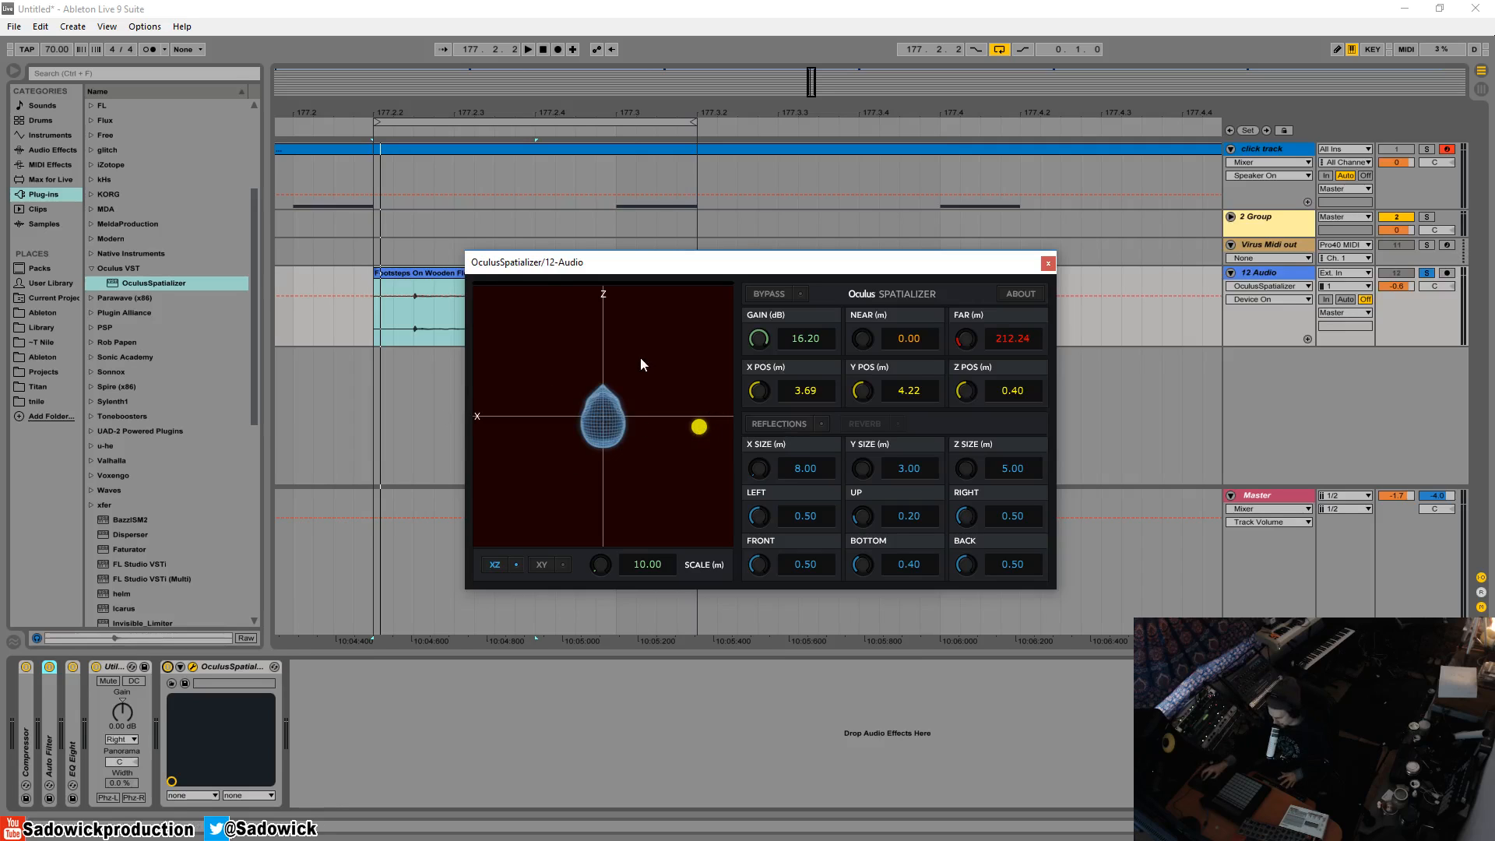
pyautogui.moveTo(727, 438)
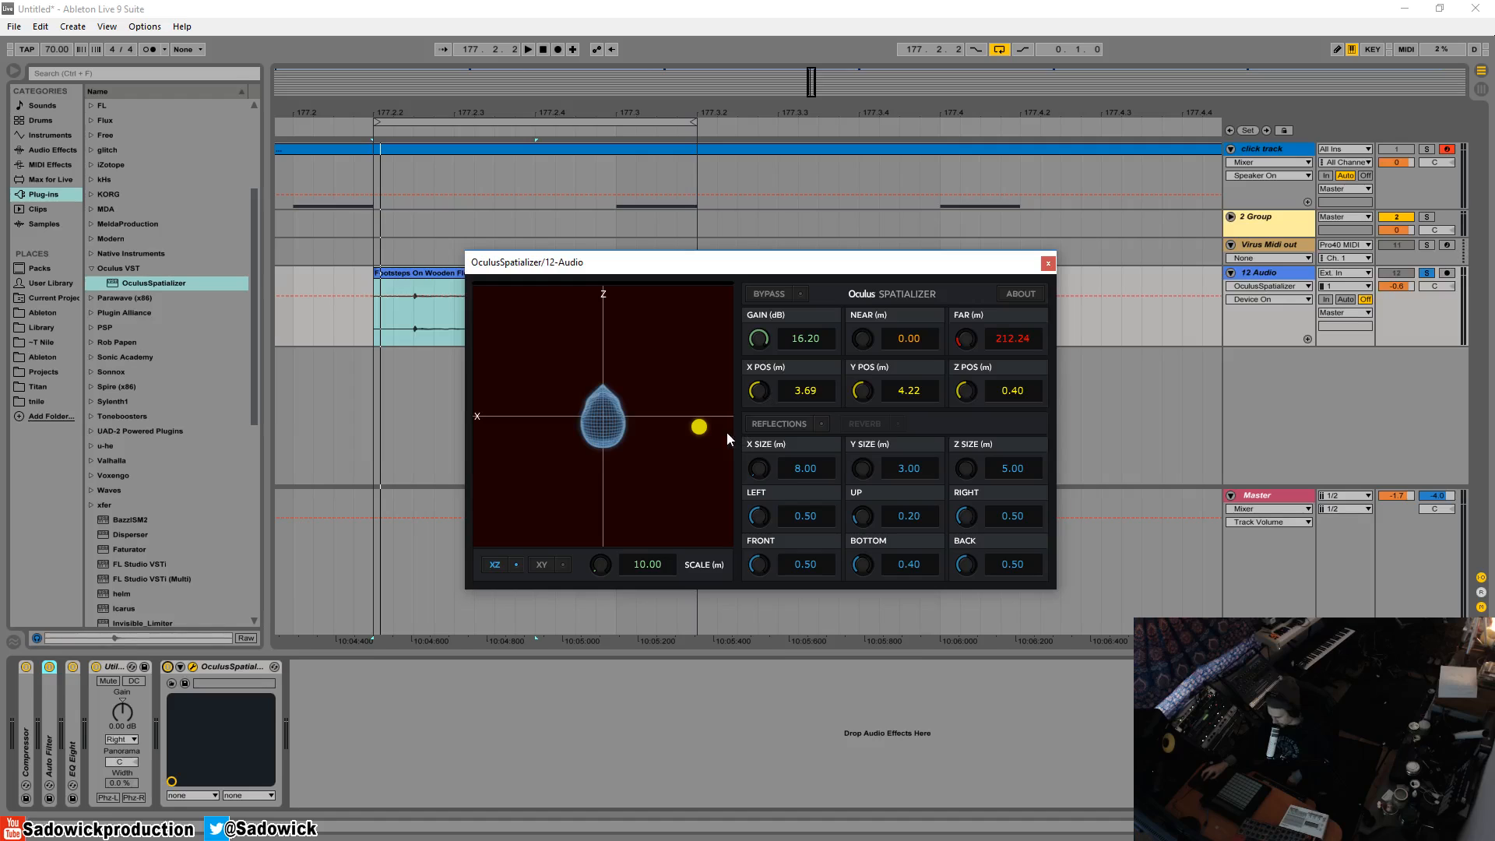
pyautogui.moveTo(696, 471)
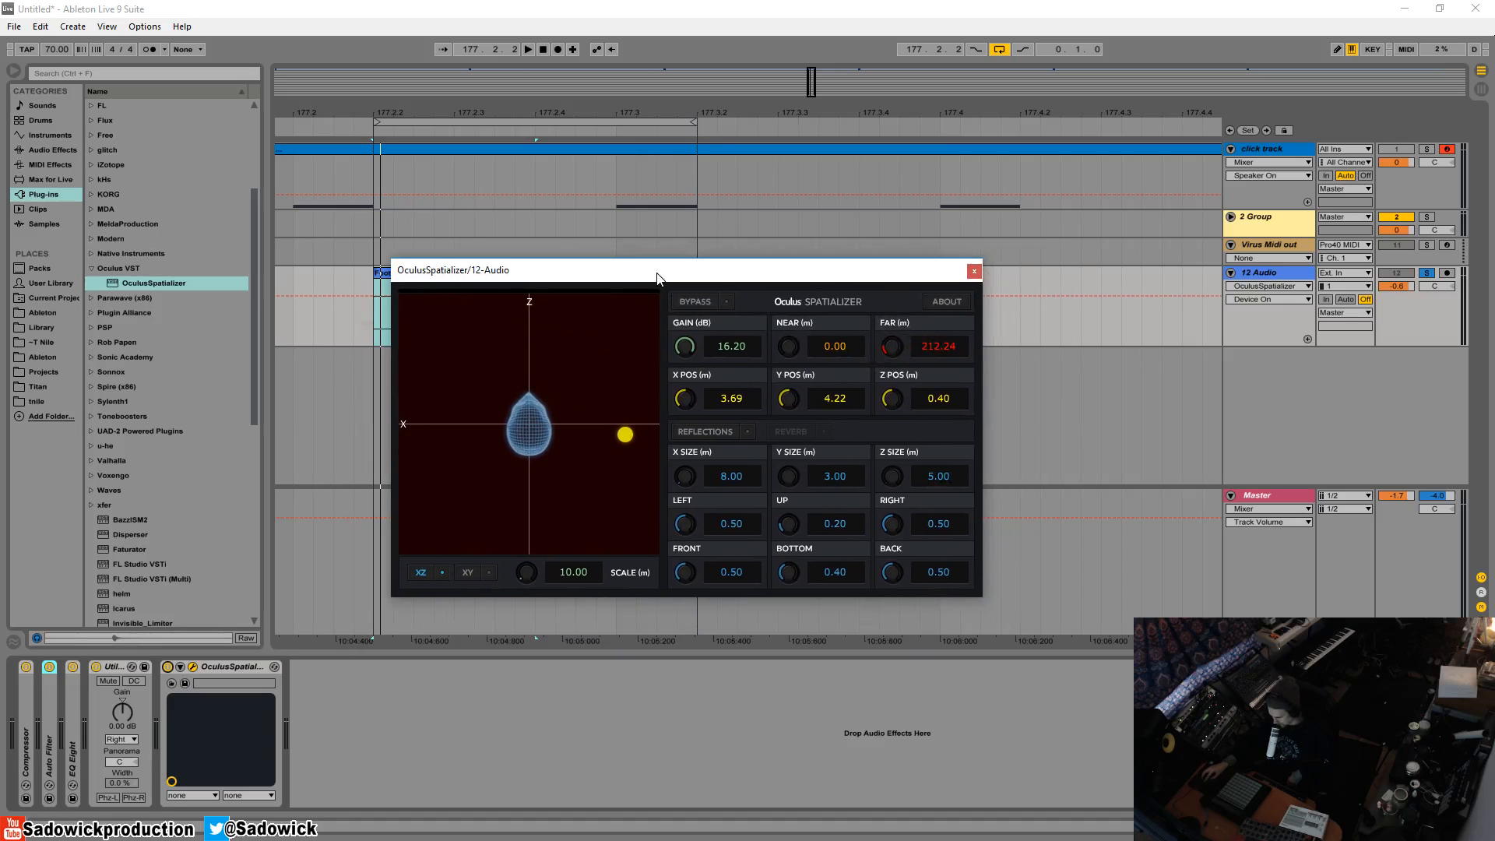
pyautogui.moveTo(655, 450)
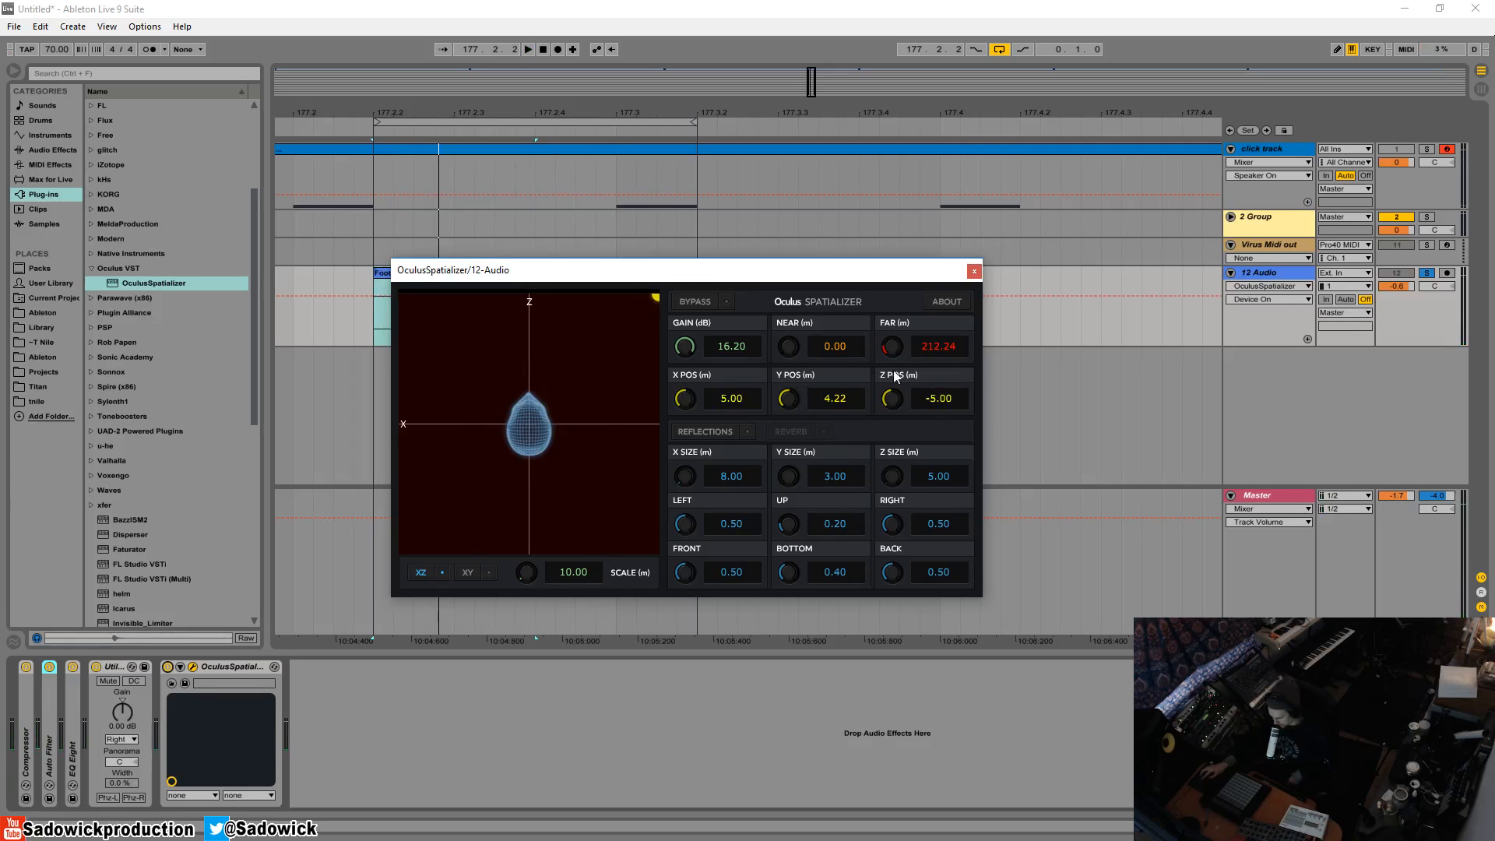
pyautogui.moveTo(14, 586)
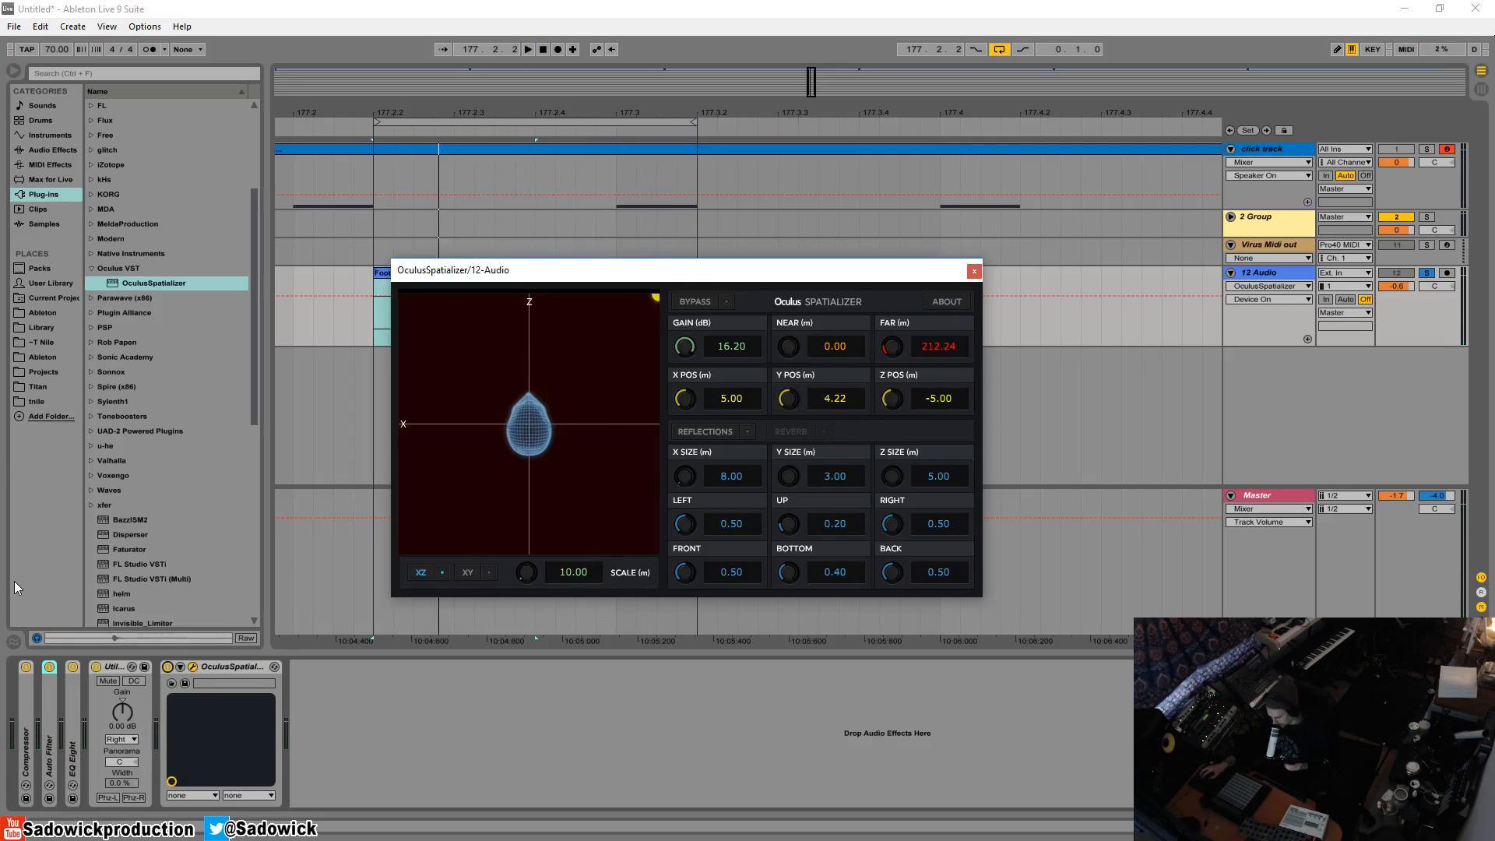